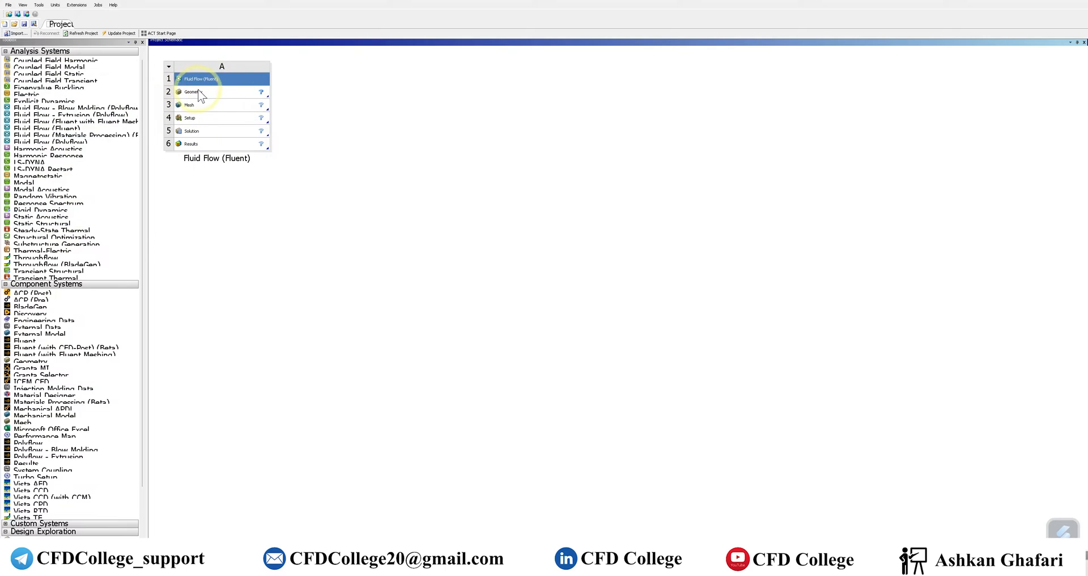
{"action": "mouse_move", "coordinate": [52, 122]}
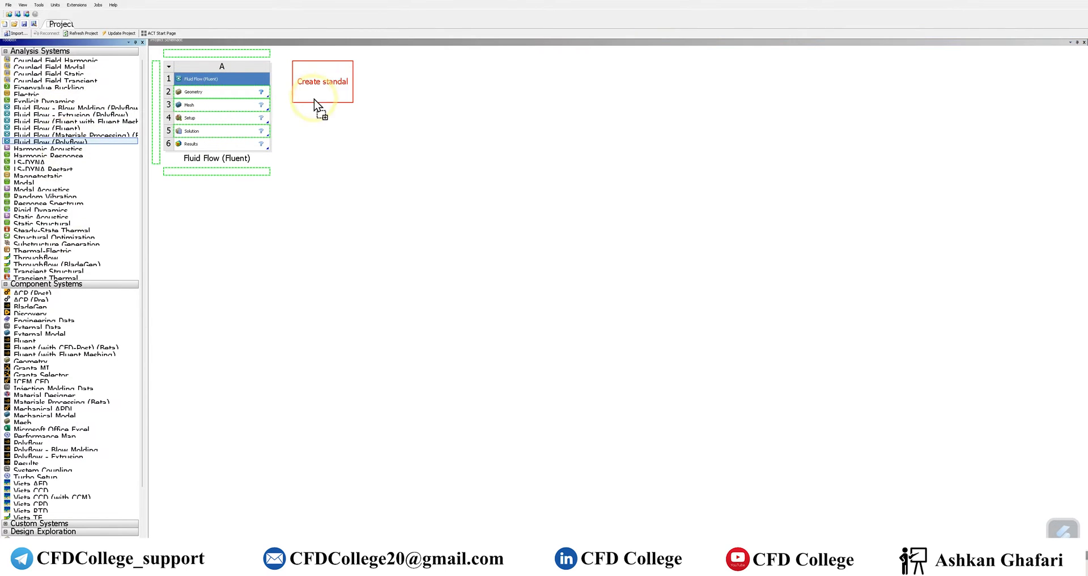
Add a Static Structural analysis system to the Project Schematic.
{"action": "double_click", "coordinate": [49, 142]}
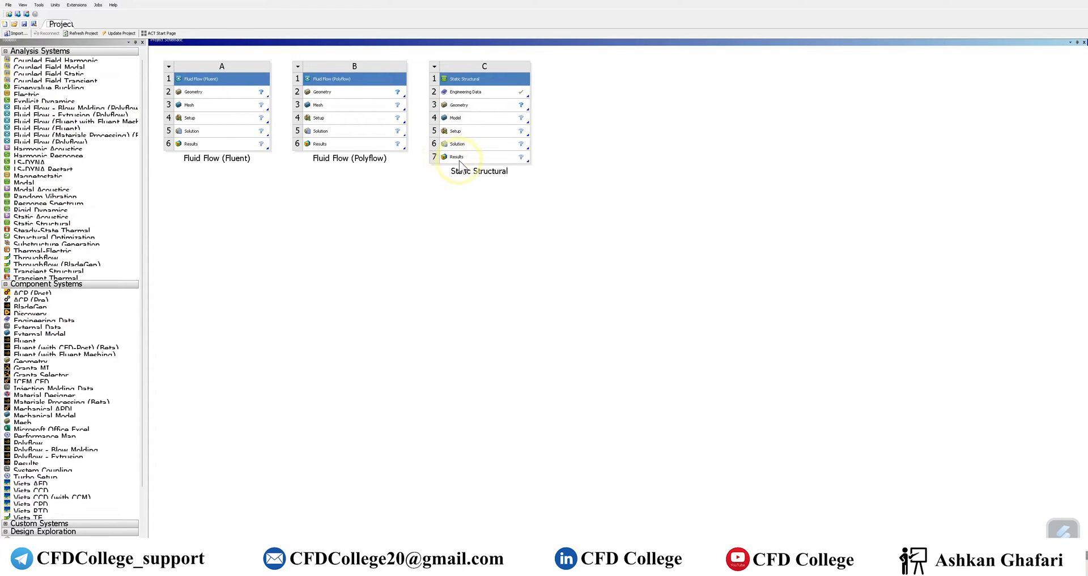
{"action": "mouse_move", "coordinate": [432, 250]}
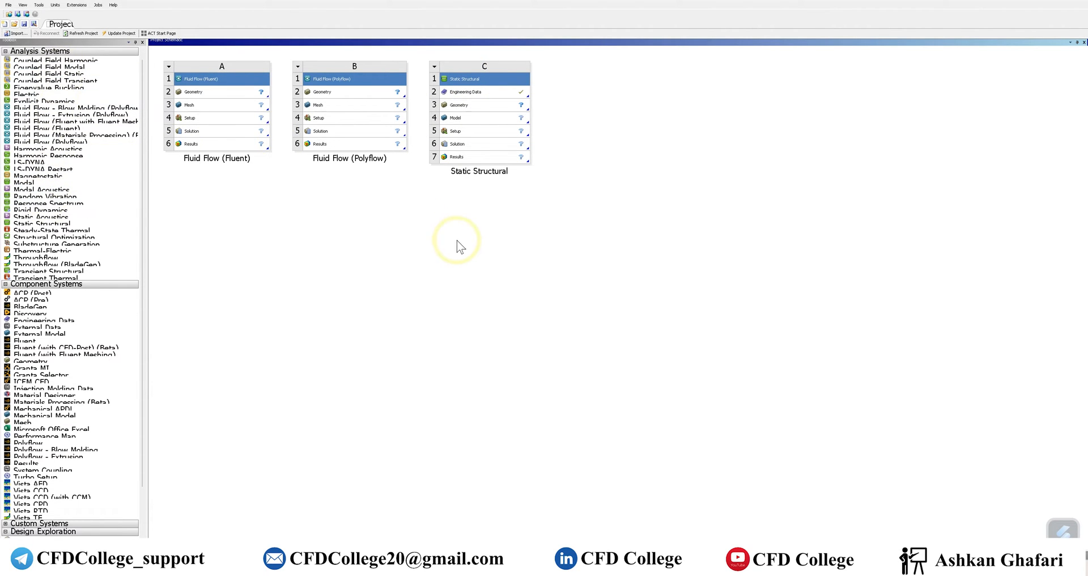
{"action": "mouse_move", "coordinate": [466, 260]}
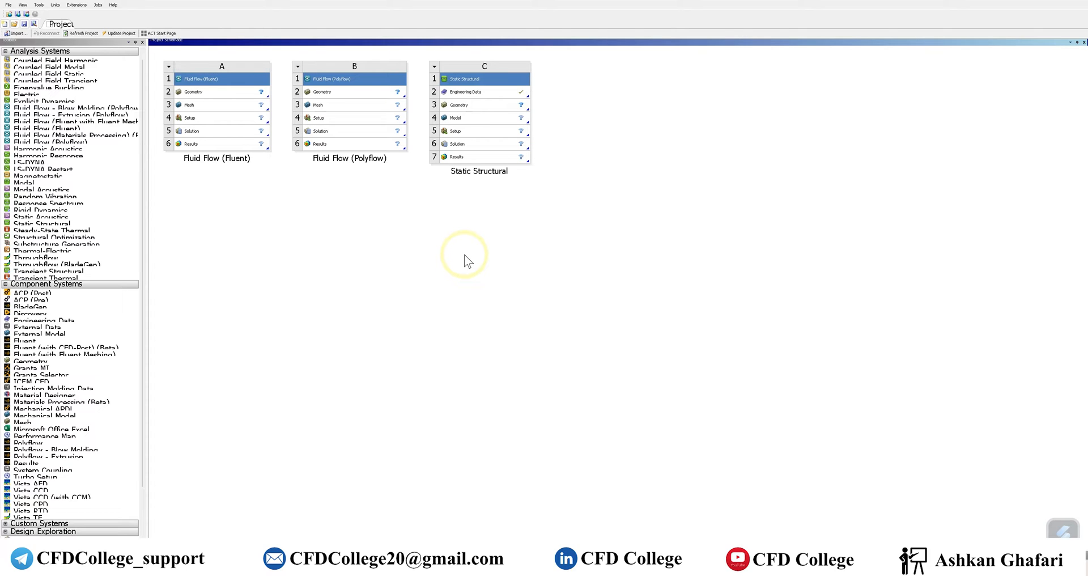
{"action": "mouse_move", "coordinate": [507, 278]}
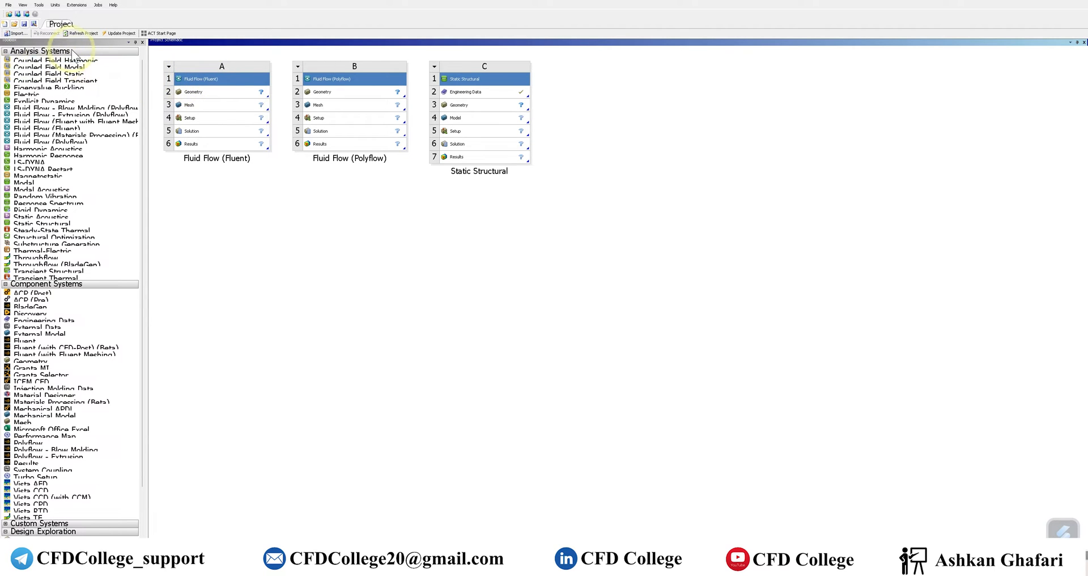
{"action": "mouse_move", "coordinate": [214, 161]}
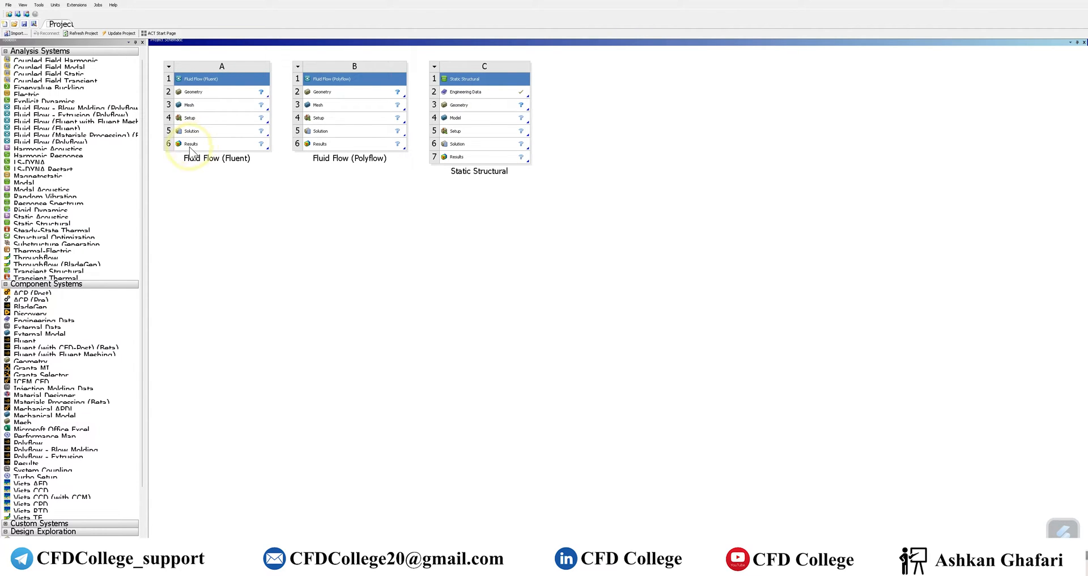
Add a standalone Results system and link the Fluent Solution (A5) to its Results cell (D2).
{"action": "scroll", "scroll_direction": "down", "scroll_amount": 3}
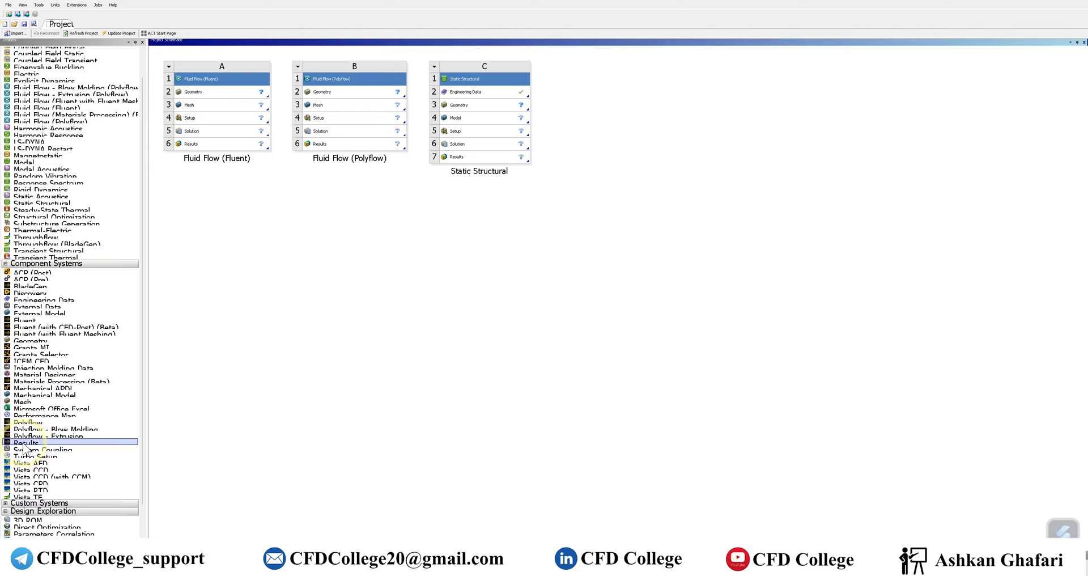
{"action": "left_click_drag", "start_coordinate": [25, 443], "coordinate": [583, 83]}
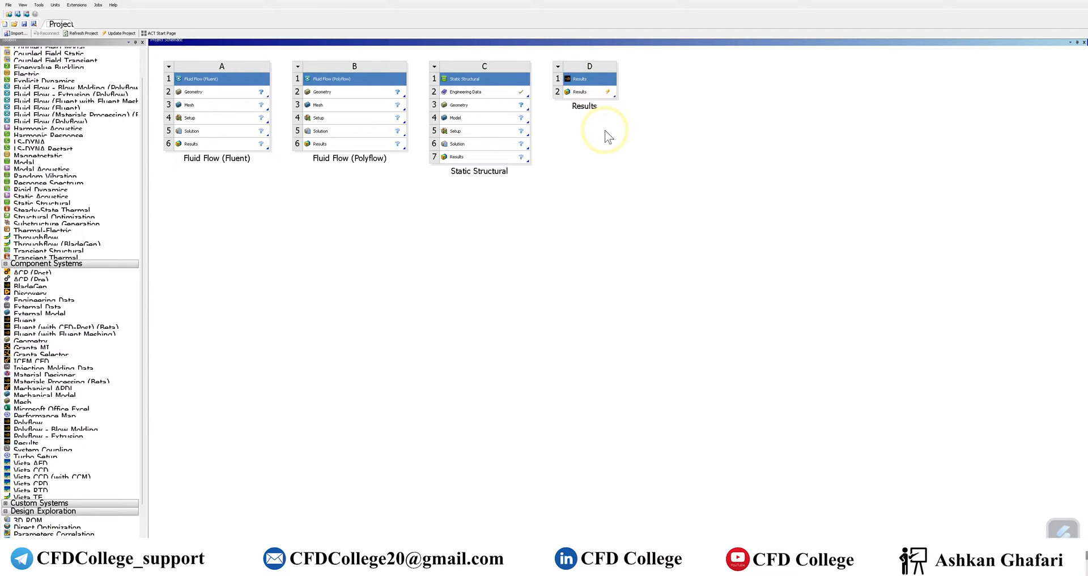
{"action": "mouse_move", "coordinate": [510, 127]}
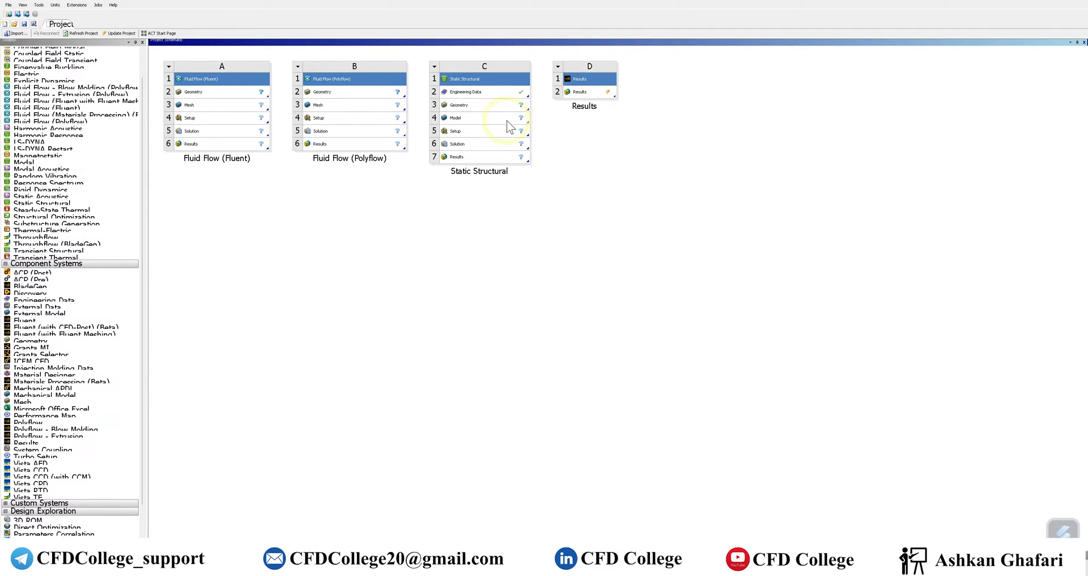
{"action": "mouse_move", "coordinate": [248, 132]}
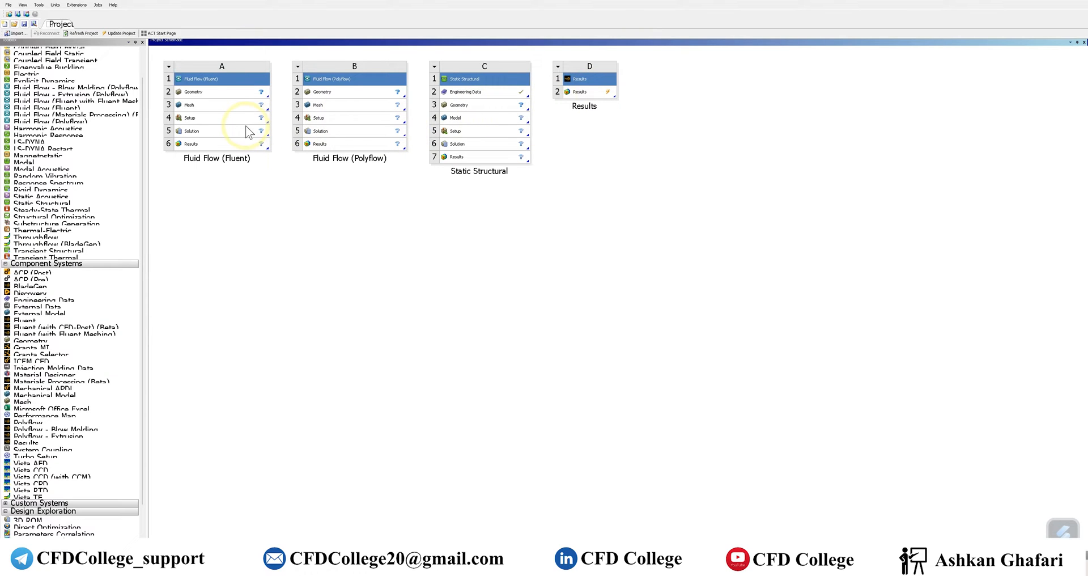
{"action": "mouse_move", "coordinate": [457, 146]}
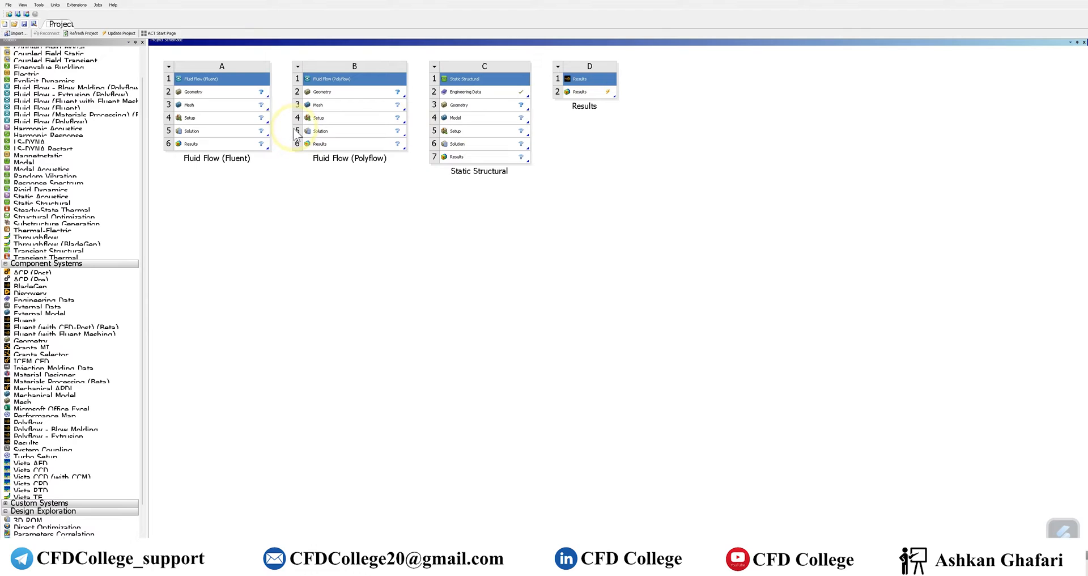
{"action": "left_click_drag", "start_coordinate": [195, 130], "coordinate": [580, 91]}
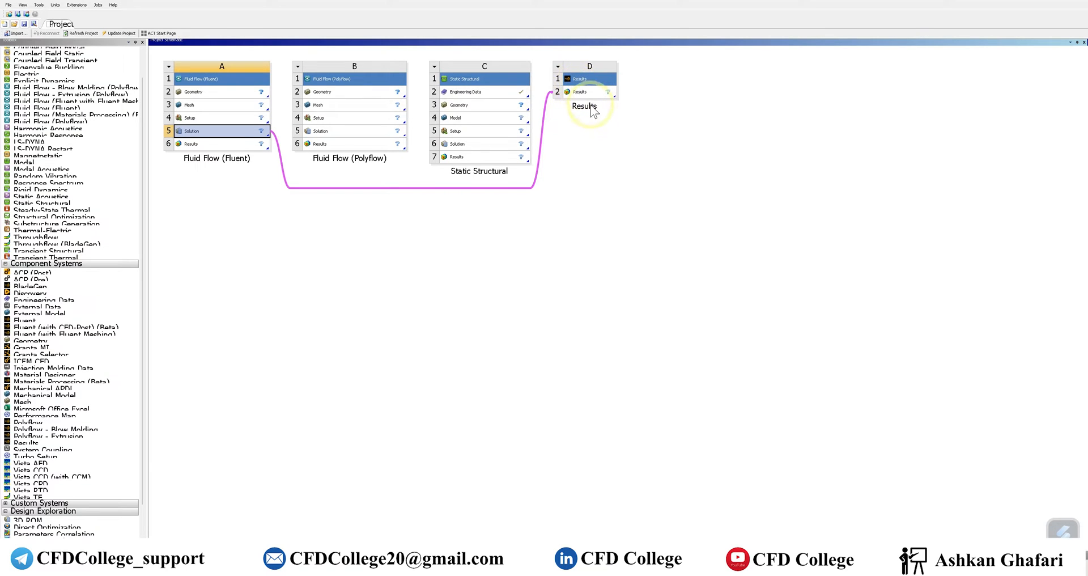
{"action": "mouse_move", "coordinate": [645, 193]}
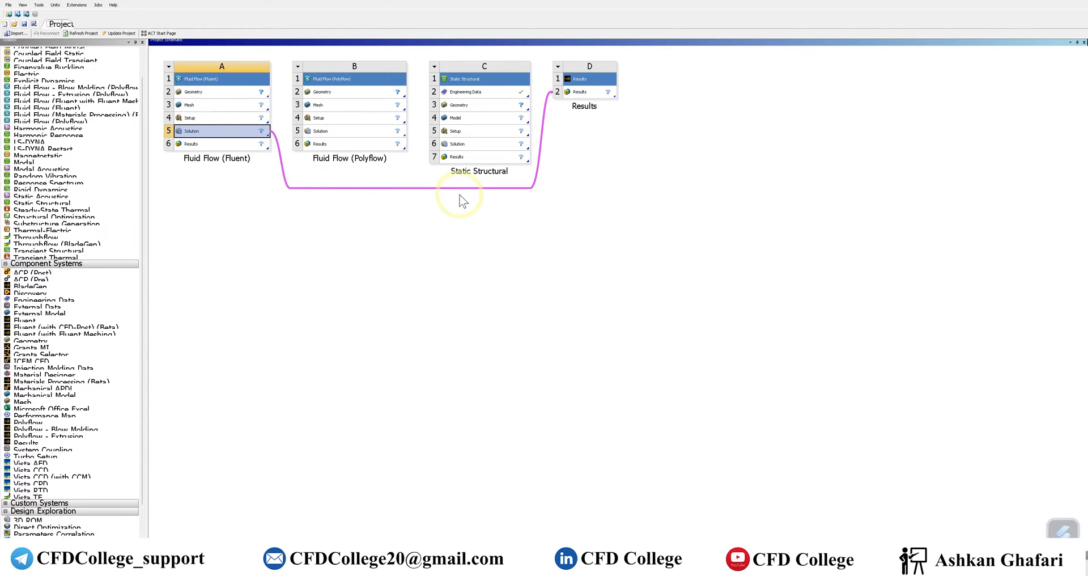
{"action": "mouse_move", "coordinate": [361, 248]}
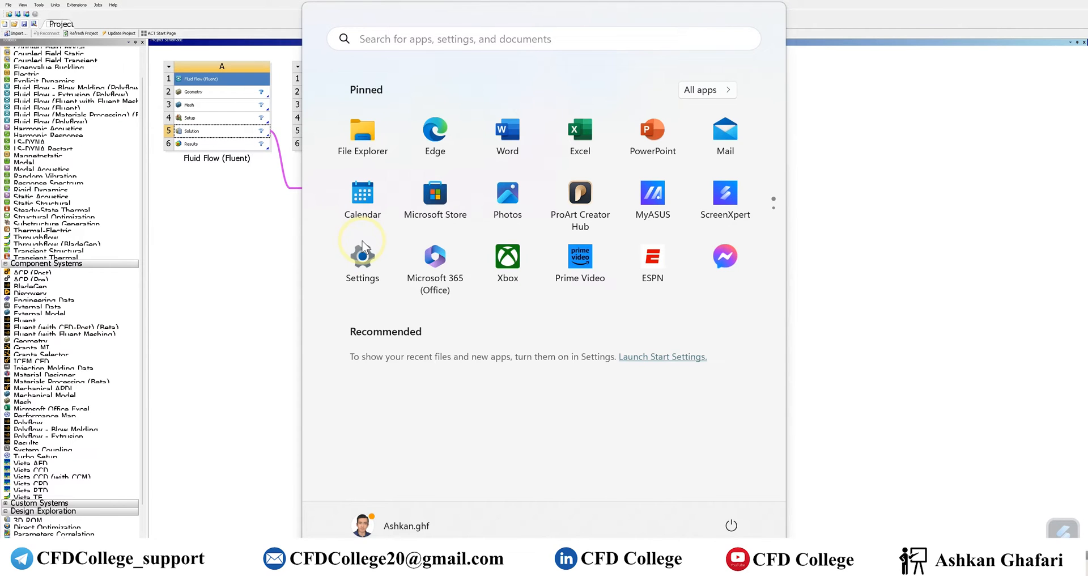
{"action": "type", "text": "calculator"}
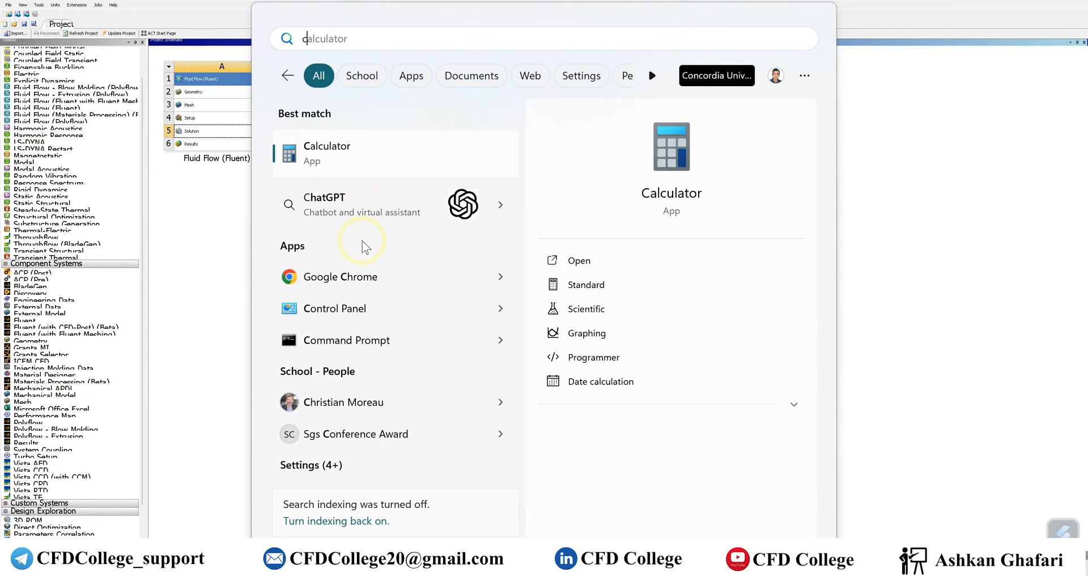
{"action": "type", "text": "cfdpost"}
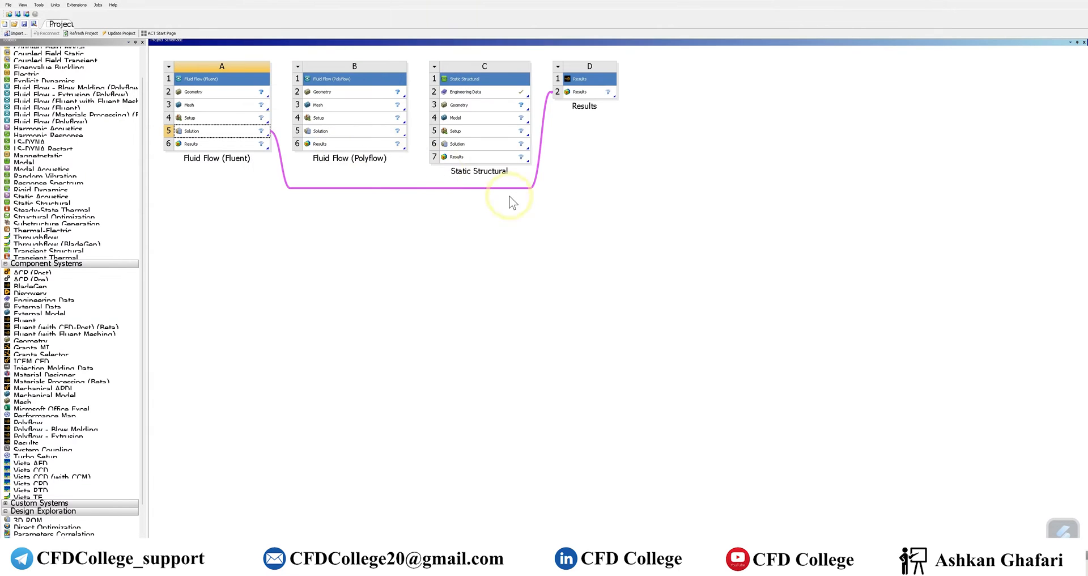
Launch ANSYS CFD-Post with an empty 3D scene and default outline.
{"action": "double_click", "coordinate": [578, 78]}
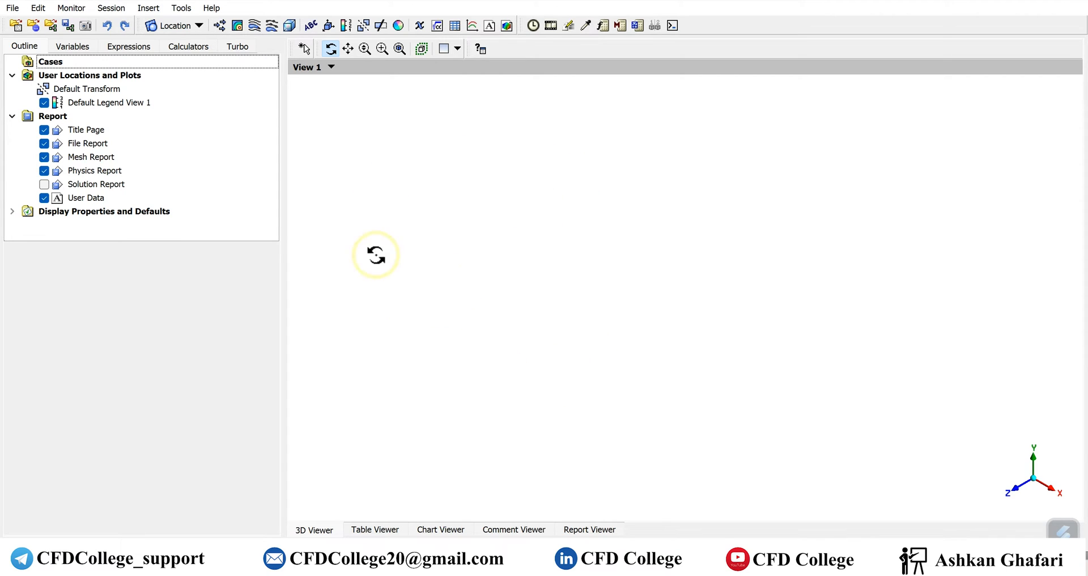
{"action": "mouse_move", "coordinate": [692, 278]}
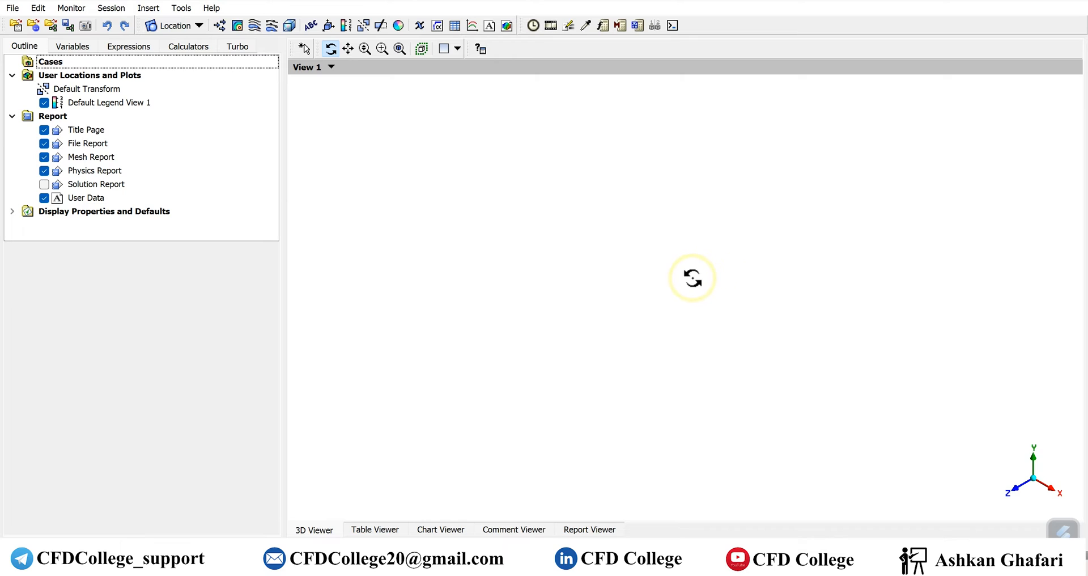
{"action": "mouse_move", "coordinate": [545, 250]}
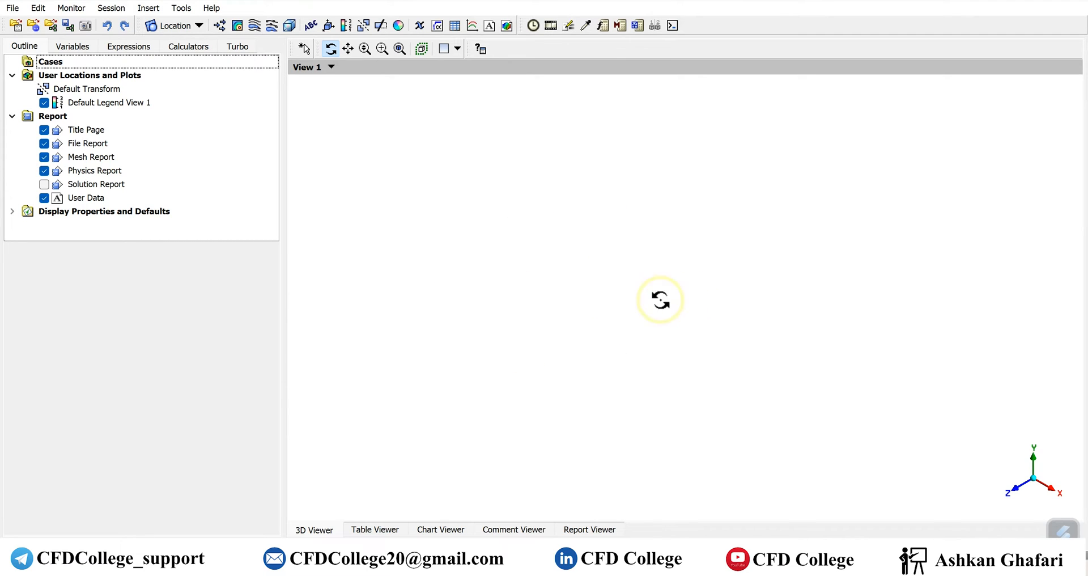
{"action": "mouse_move", "coordinate": [594, 260]}
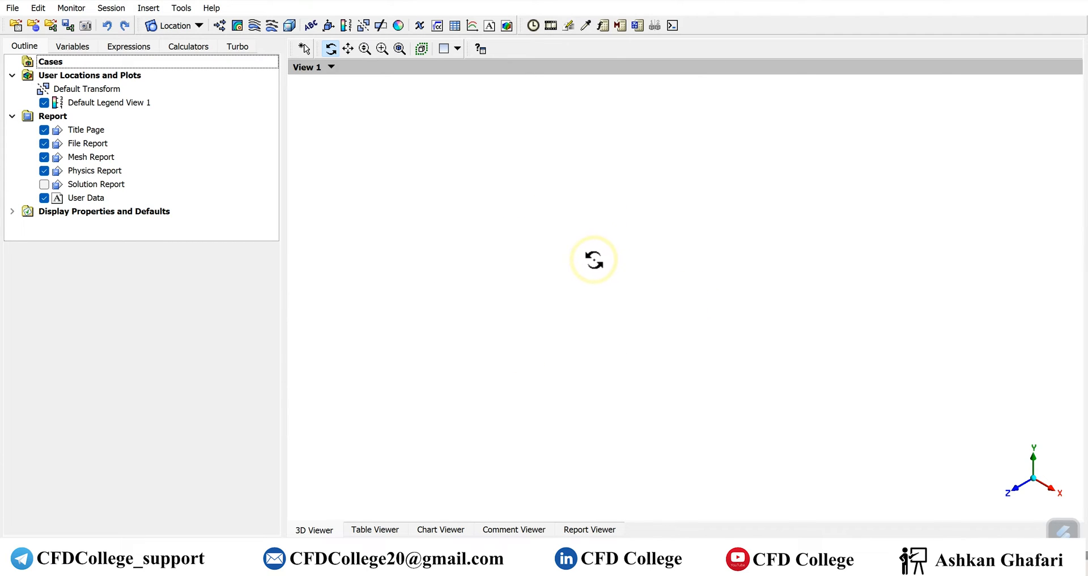
{"action": "mouse_move", "coordinate": [706, 303]}
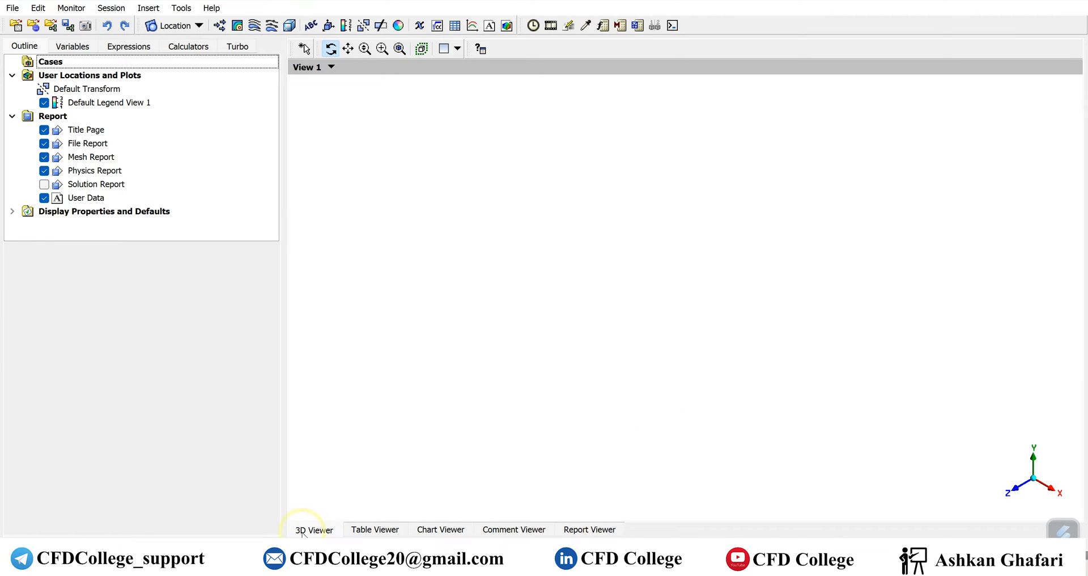
Cycle through the Table, Chart and 3D Viewer tabs, ending on the empty 3D view.
{"action": "left_click", "coordinate": [374, 529]}
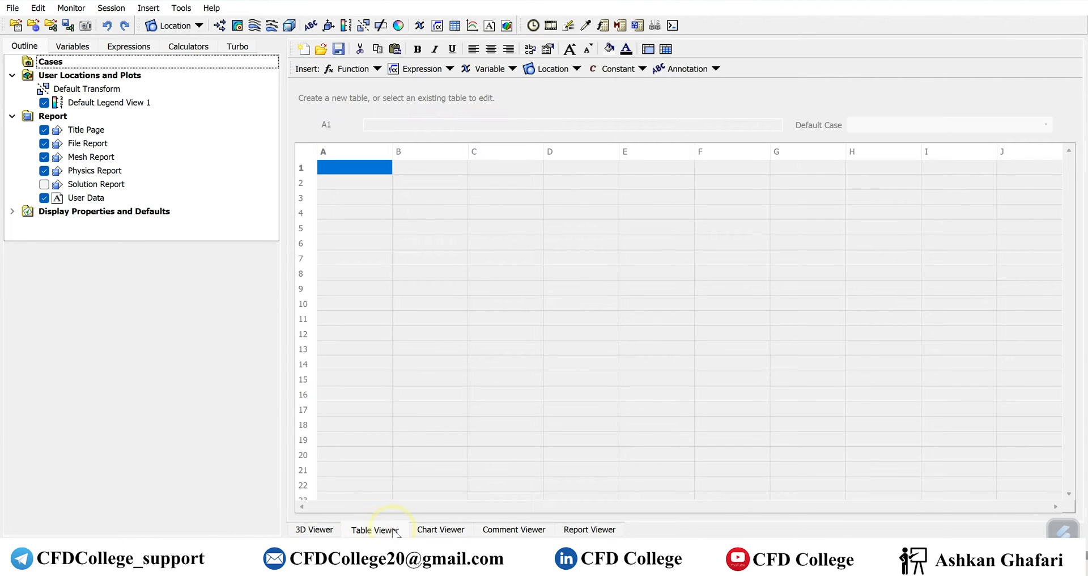
{"action": "left_click", "coordinate": [440, 530]}
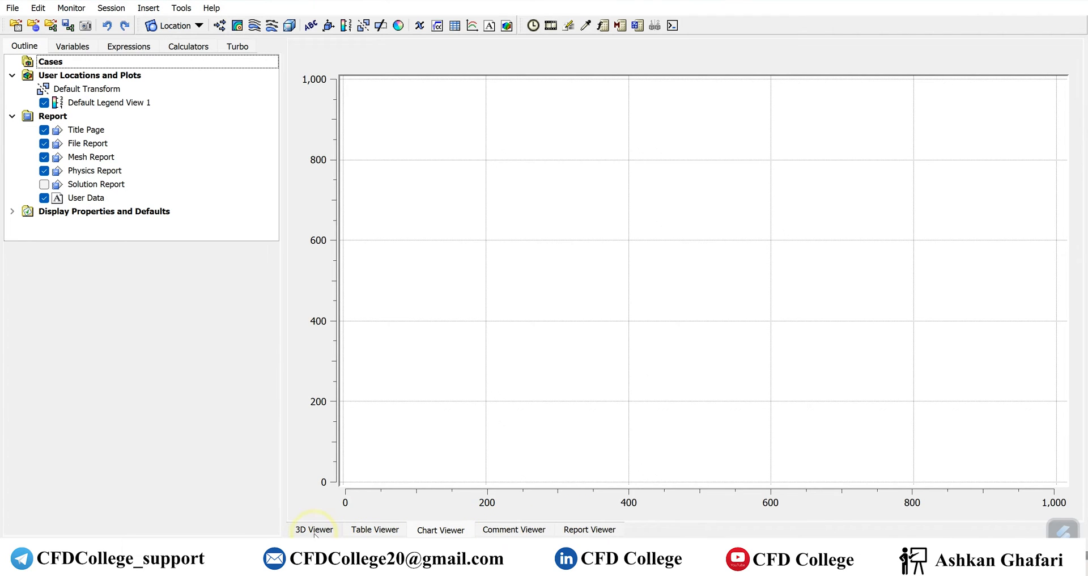
{"action": "left_click", "coordinate": [313, 529]}
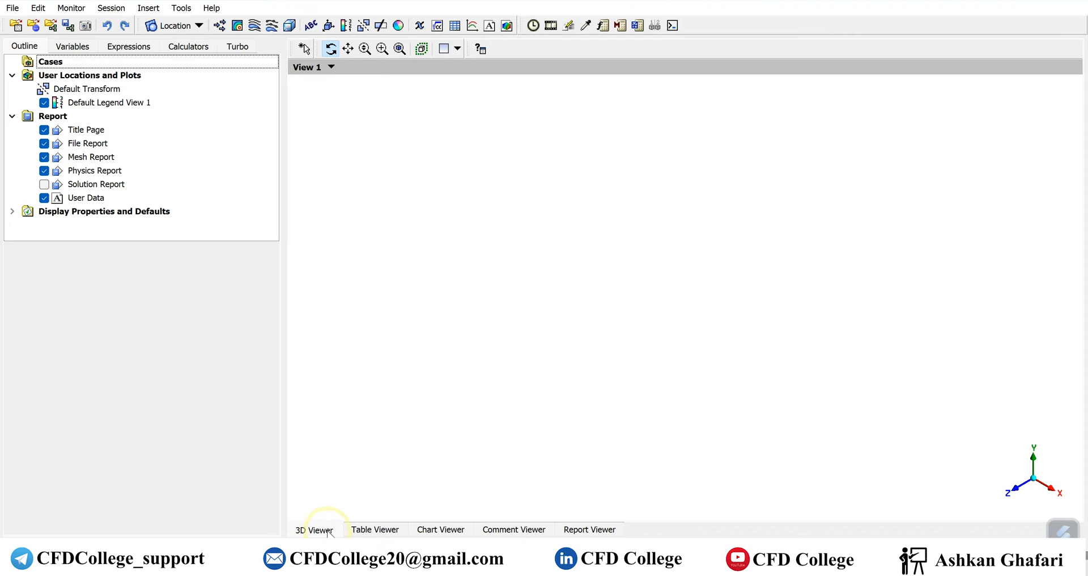
{"action": "mouse_move", "coordinate": [440, 530]}
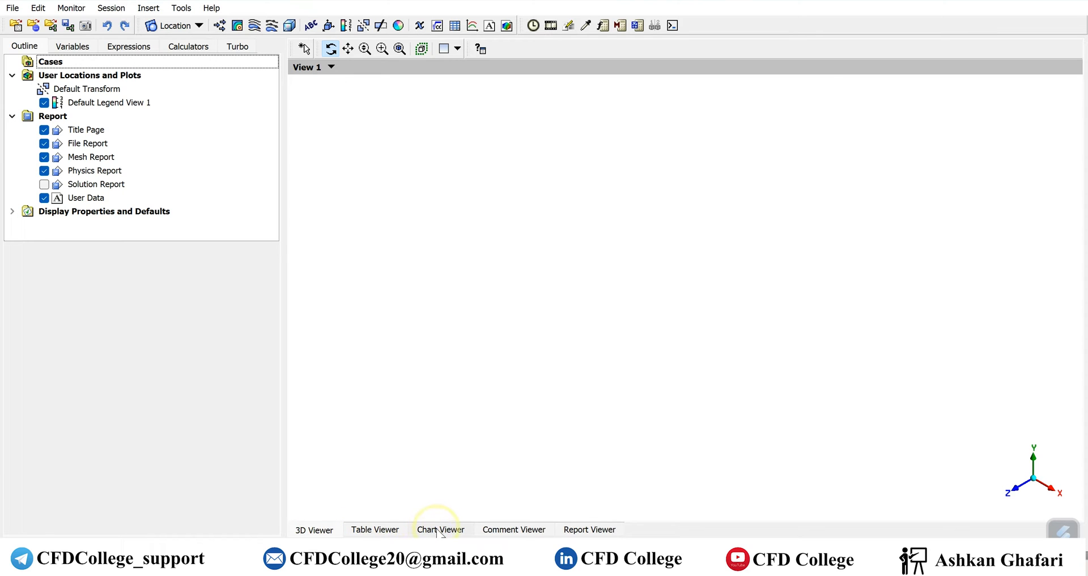
{"action": "left_click", "coordinate": [439, 529]}
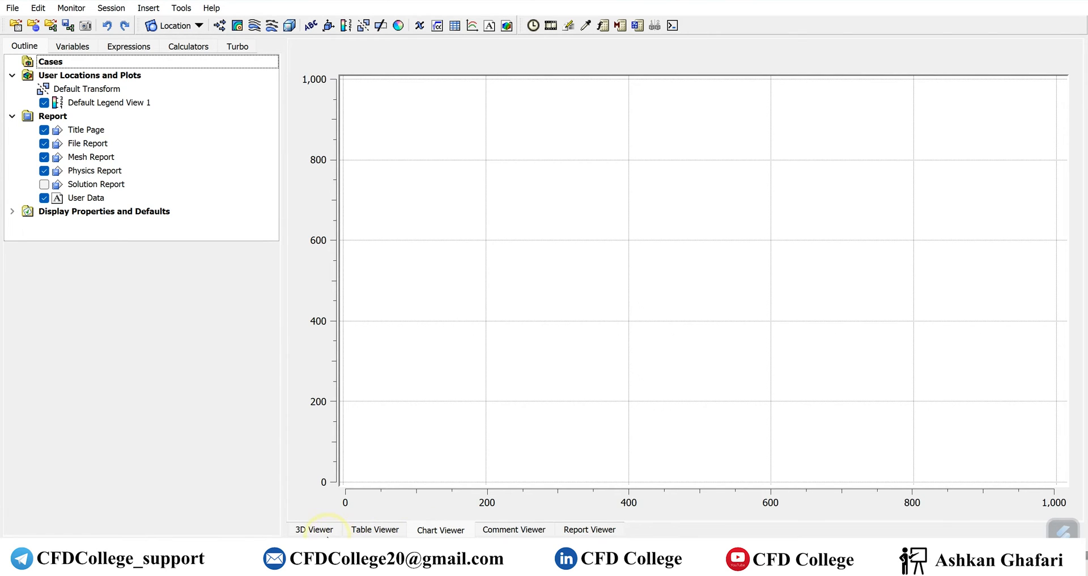
{"action": "left_click", "coordinate": [314, 529]}
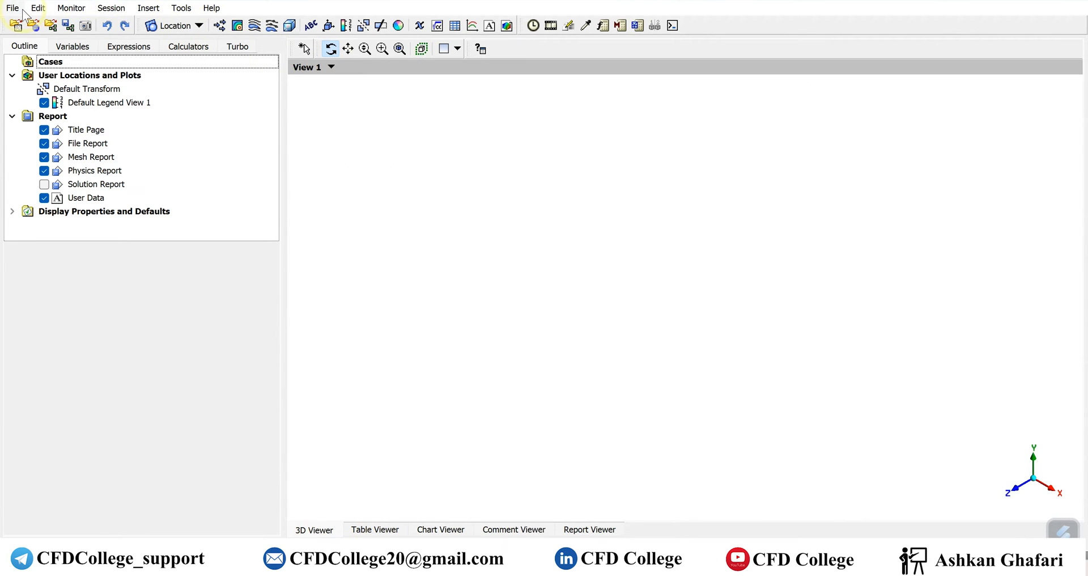
{"action": "mouse_move", "coordinate": [219, 12]}
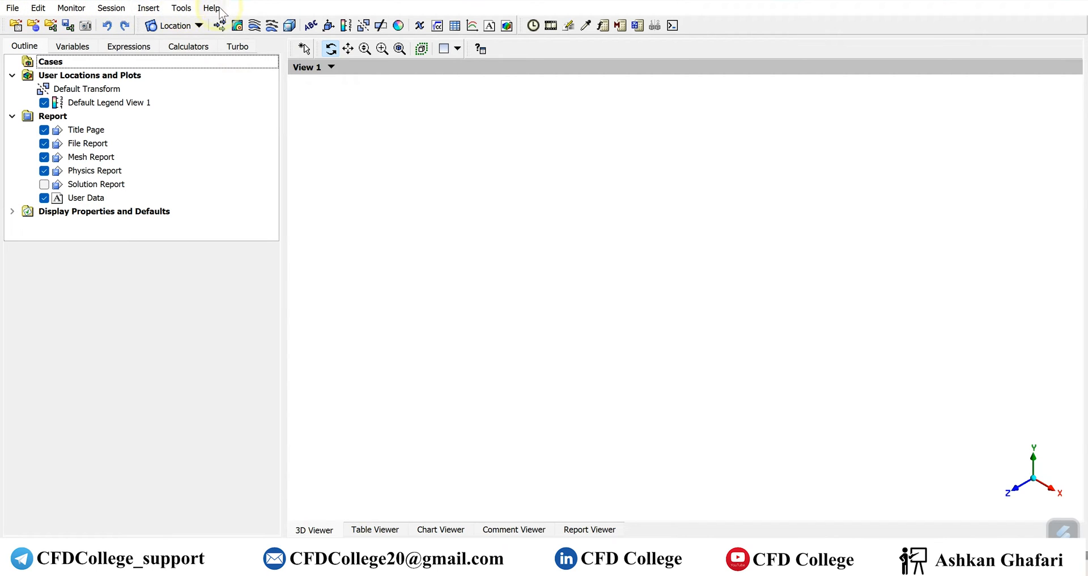
{"action": "mouse_move", "coordinate": [12, 12]}
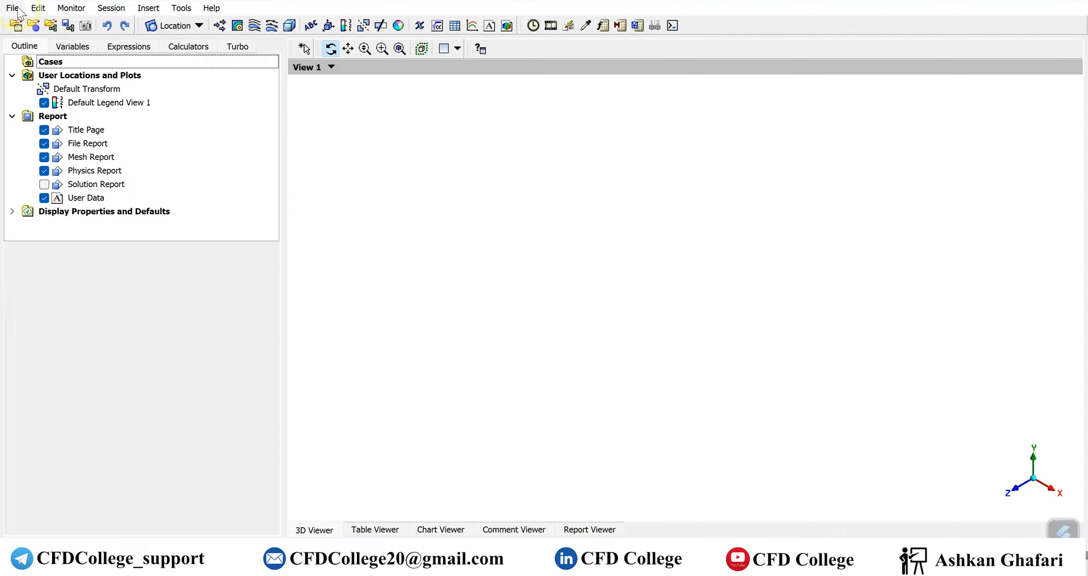
Browse the File menu with its Report commands, then the Edit menu's Undo, Redo and Options.
{"action": "left_click", "coordinate": [38, 7]}
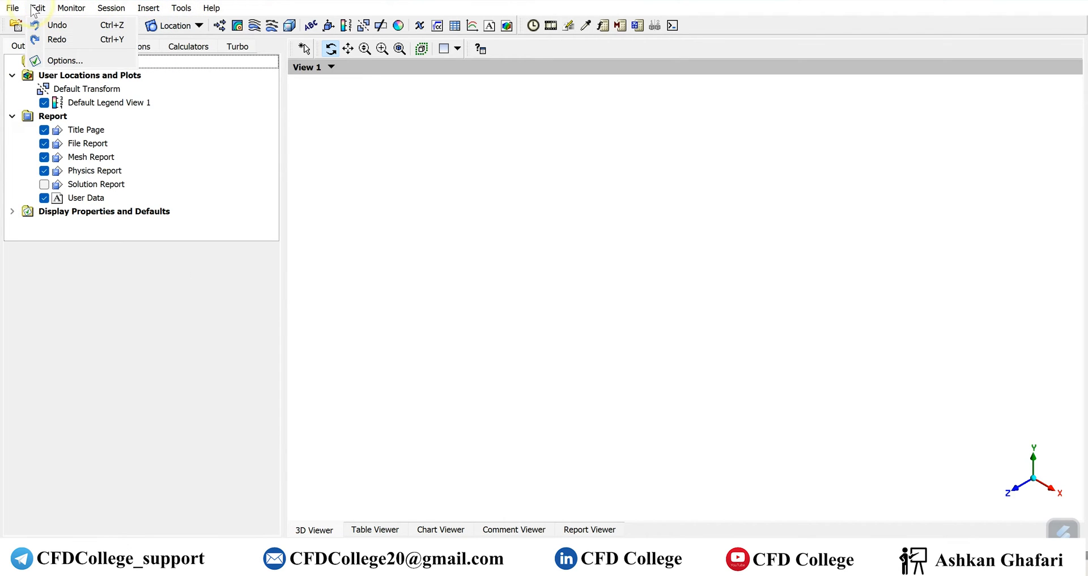
{"action": "left_click", "coordinate": [11, 7]}
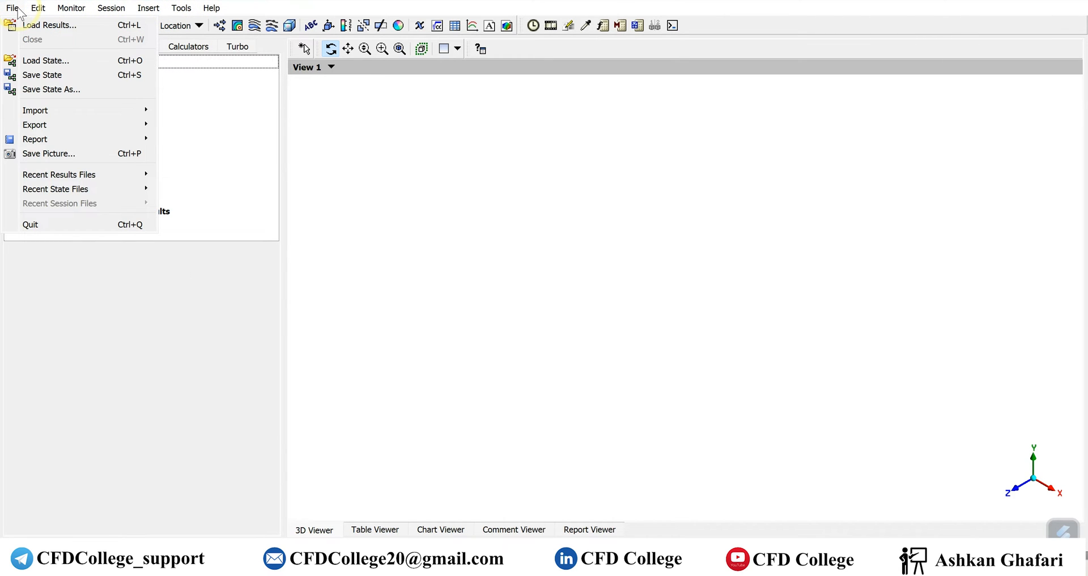
{"action": "mouse_move", "coordinate": [55, 25]}
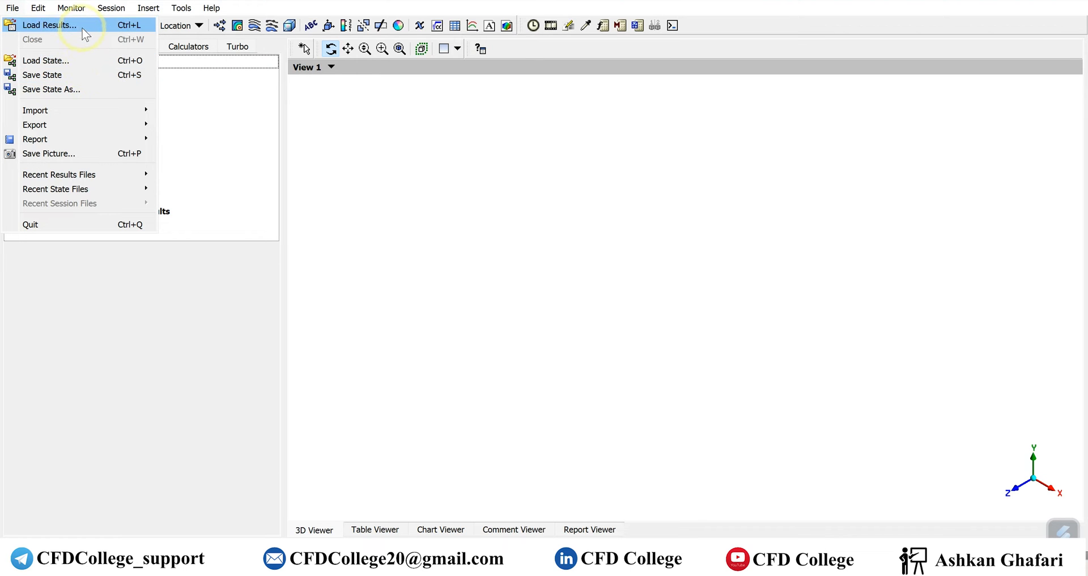
{"action": "mouse_move", "coordinate": [77, 33]}
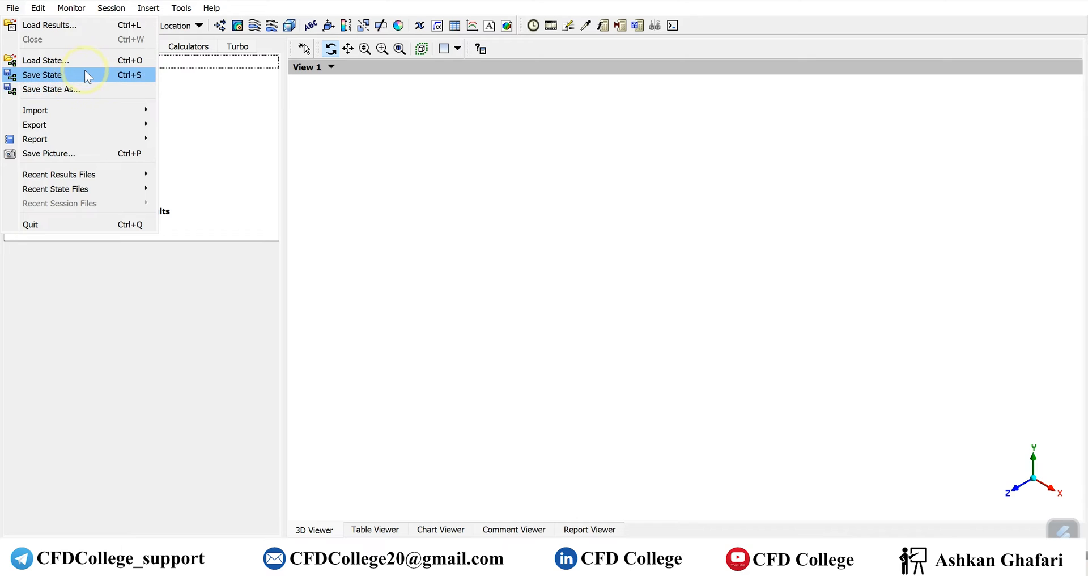
{"action": "mouse_move", "coordinate": [34, 124]}
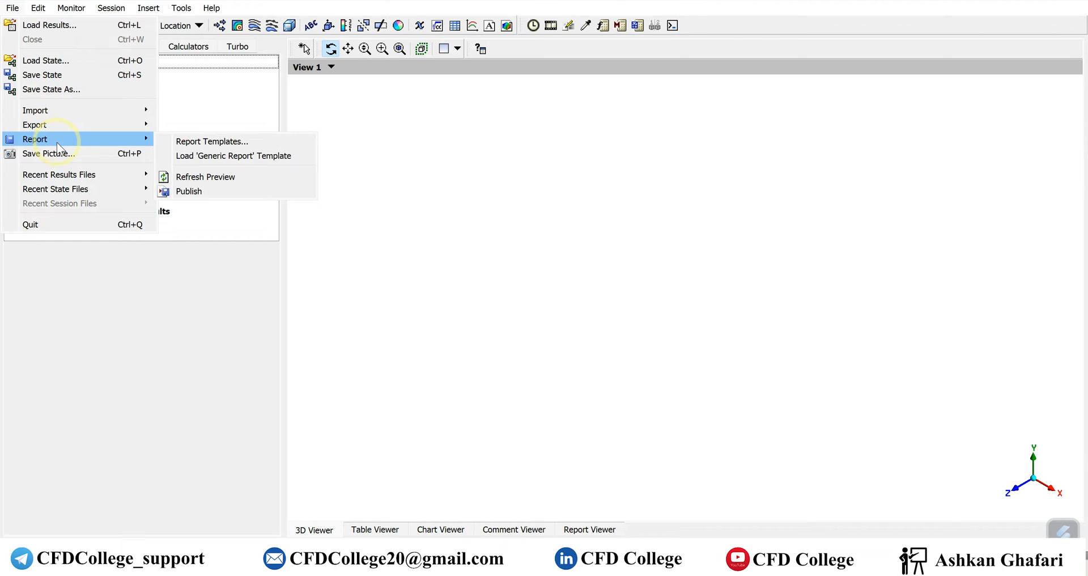
{"action": "left_click", "coordinate": [38, 7]}
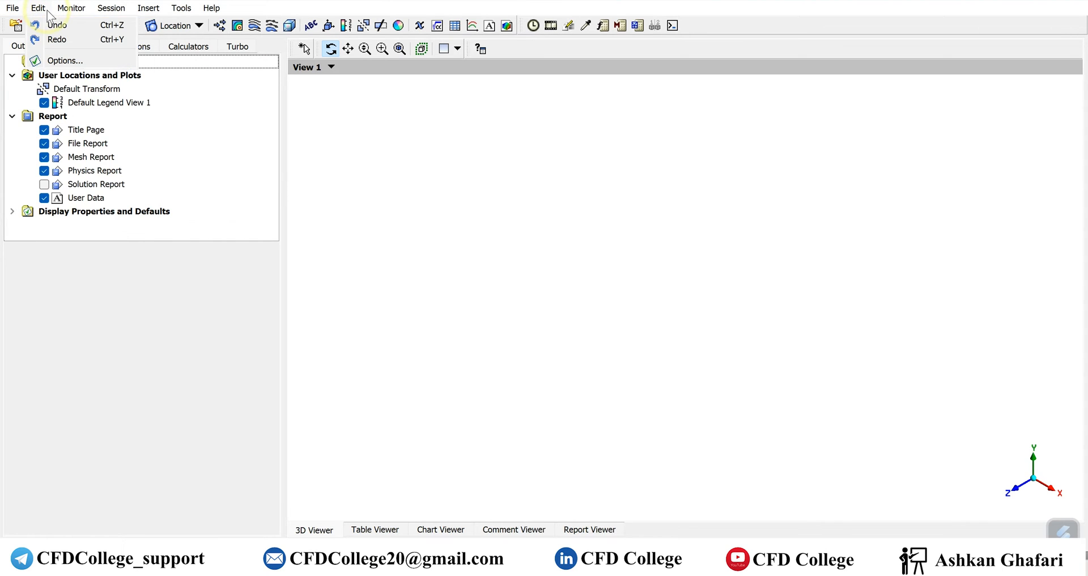
{"action": "mouse_move", "coordinate": [56, 39]}
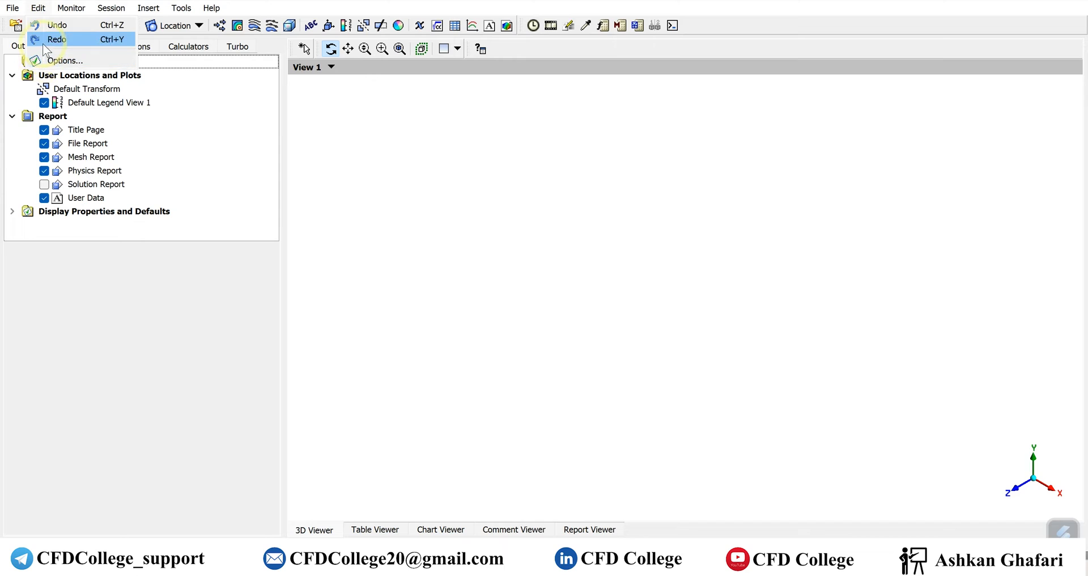
{"action": "mouse_move", "coordinate": [83, 28]}
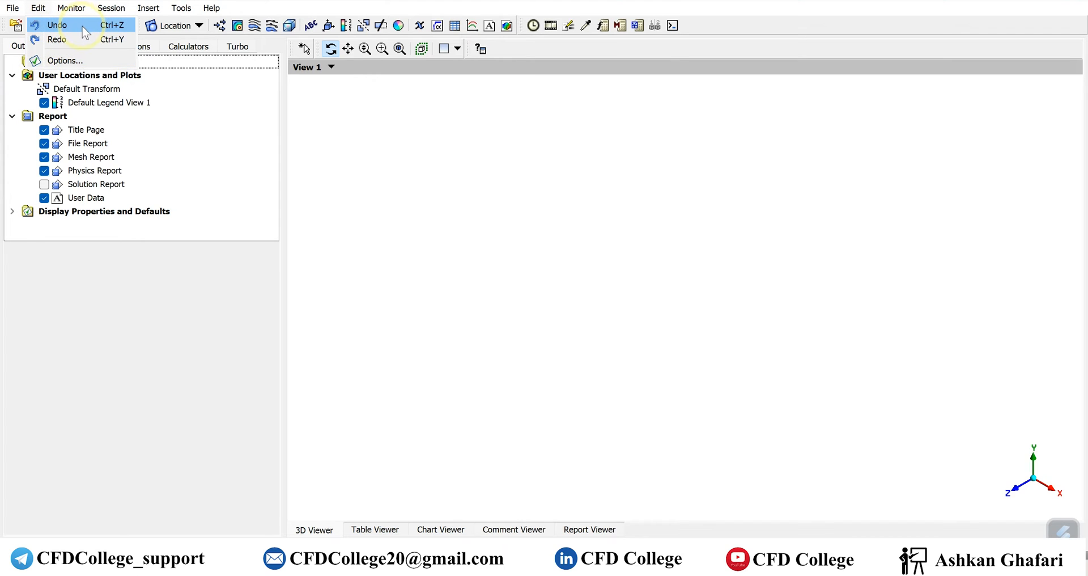
{"action": "mouse_move", "coordinate": [77, 39]}
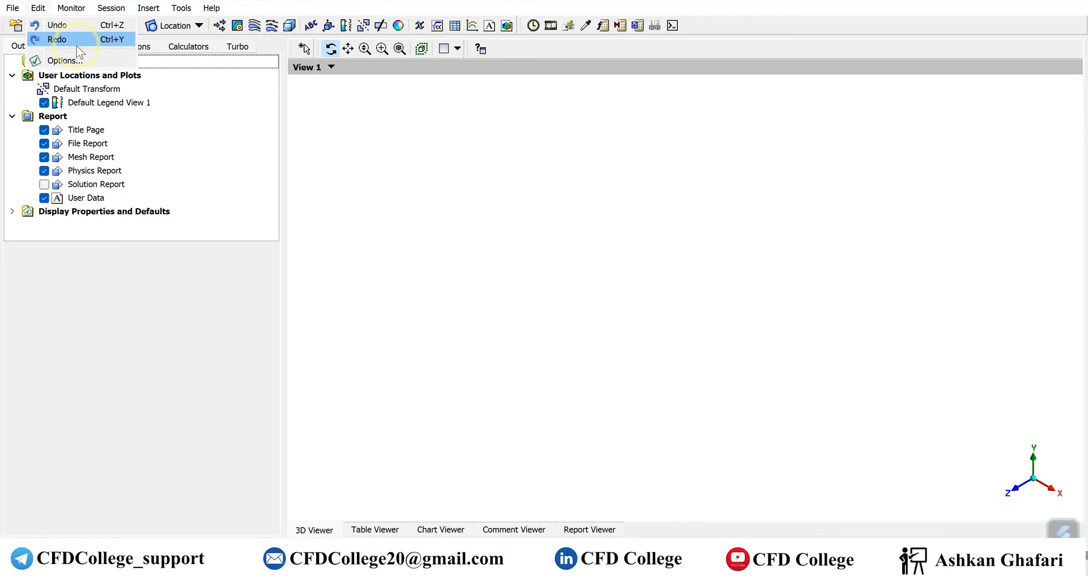
{"action": "mouse_move", "coordinate": [65, 60]}
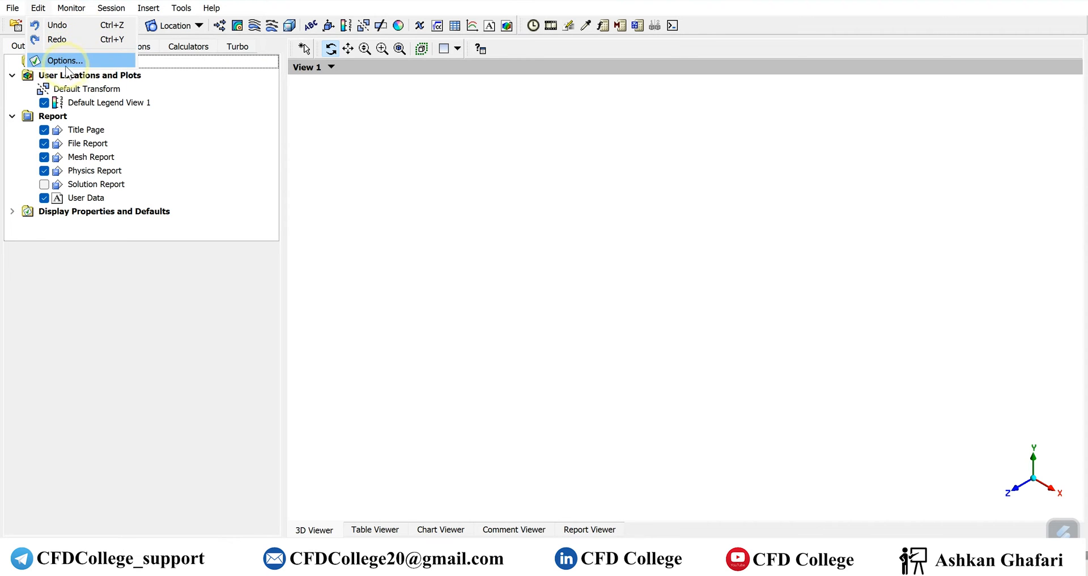
In Options > Viewer, keep a solid background and hidden logo, turn on the ruler and apply.
{"action": "left_click", "coordinate": [64, 60]}
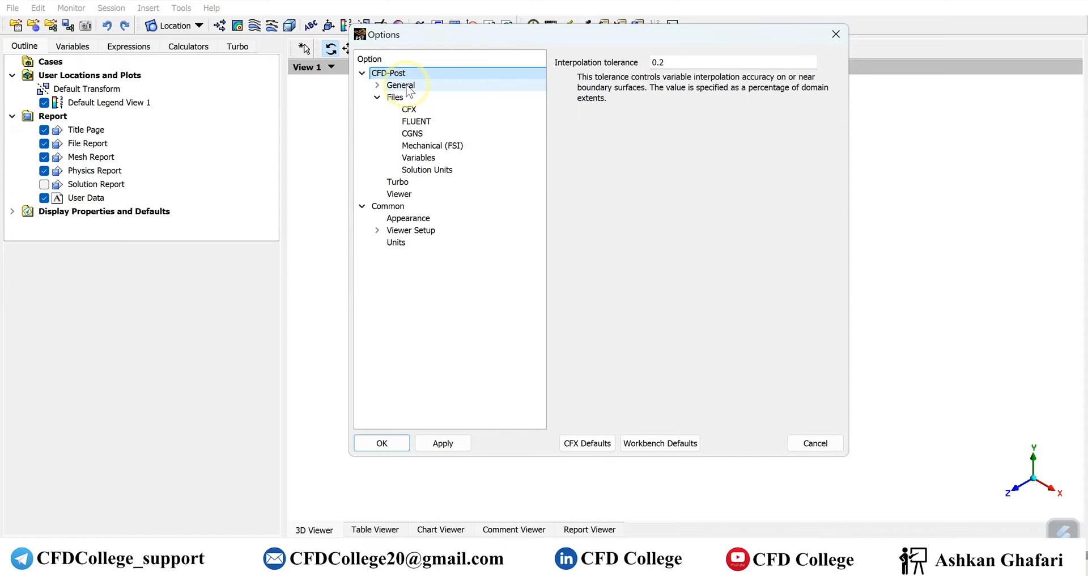
{"action": "left_click", "coordinate": [400, 194]}
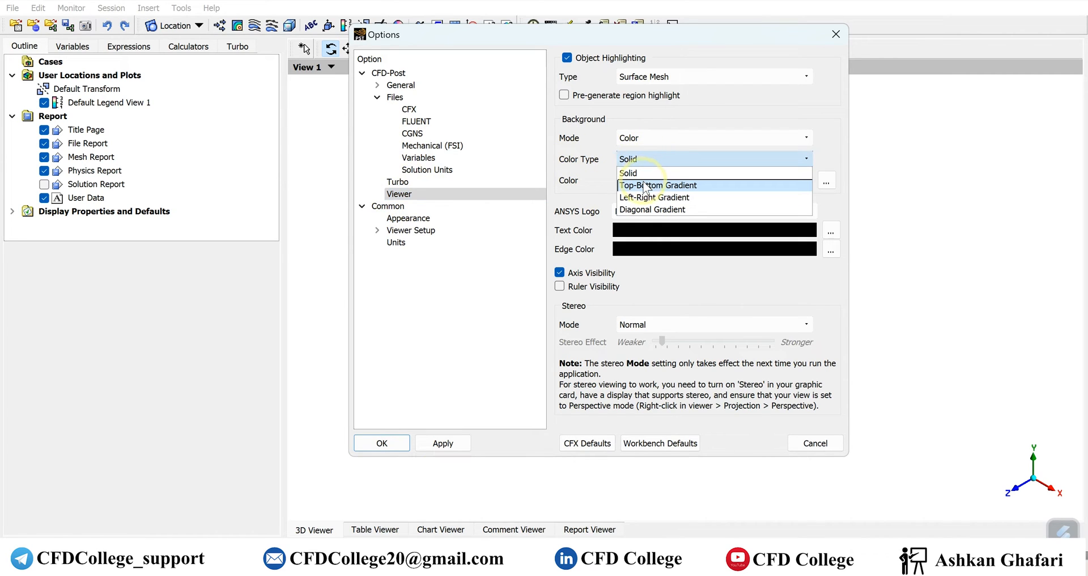
{"action": "left_click", "coordinate": [656, 185]}
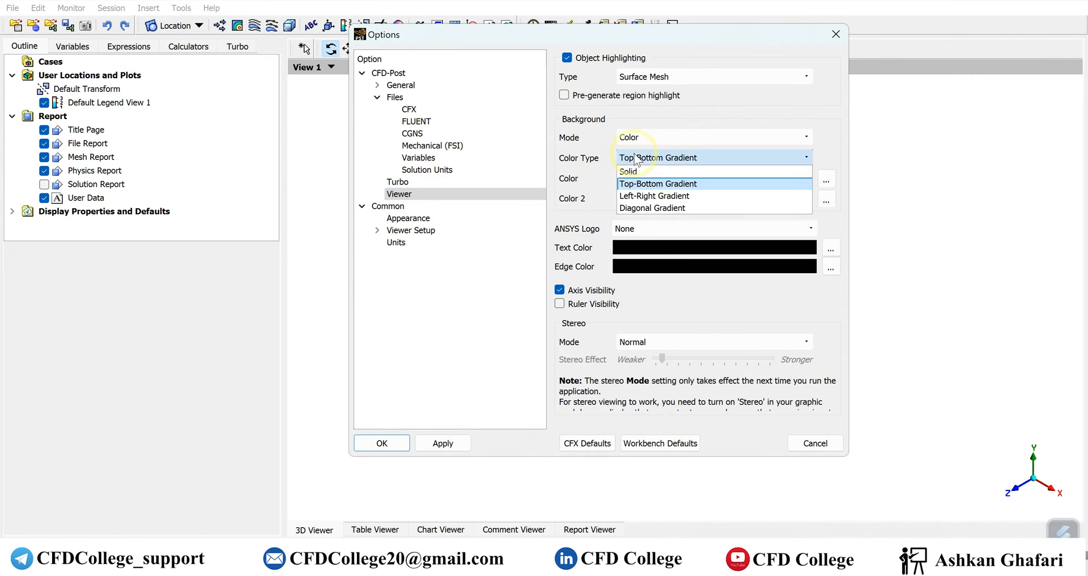
{"action": "left_click", "coordinate": [628, 171]}
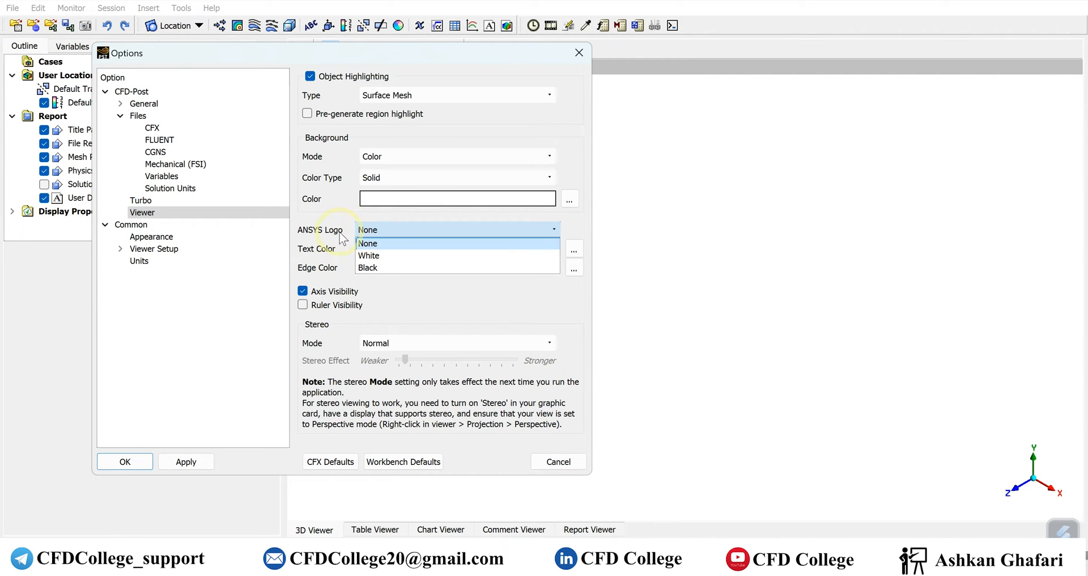
{"action": "left_click", "coordinate": [368, 244]}
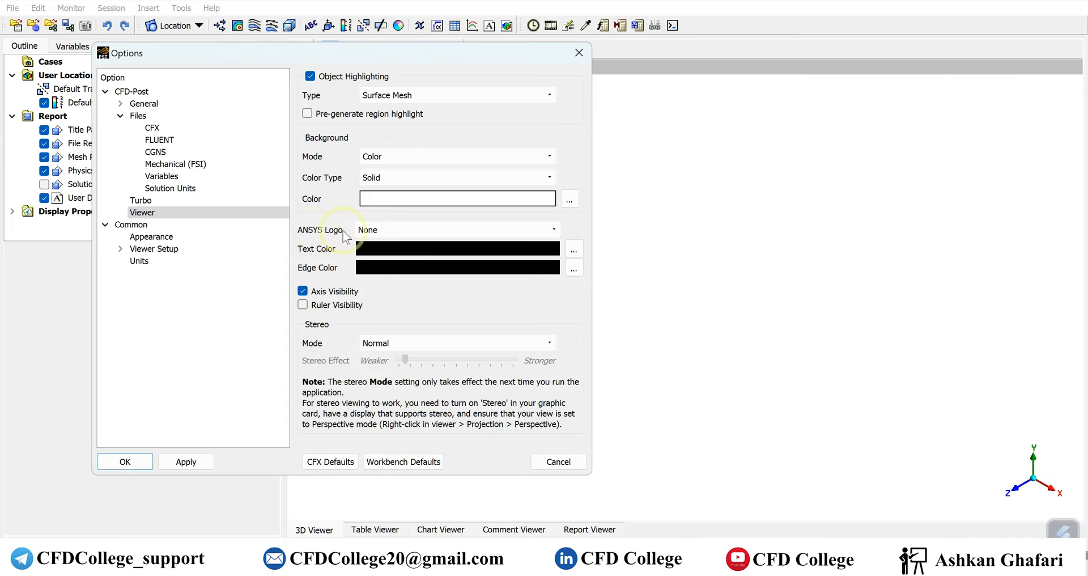
{"action": "mouse_move", "coordinate": [689, 444]}
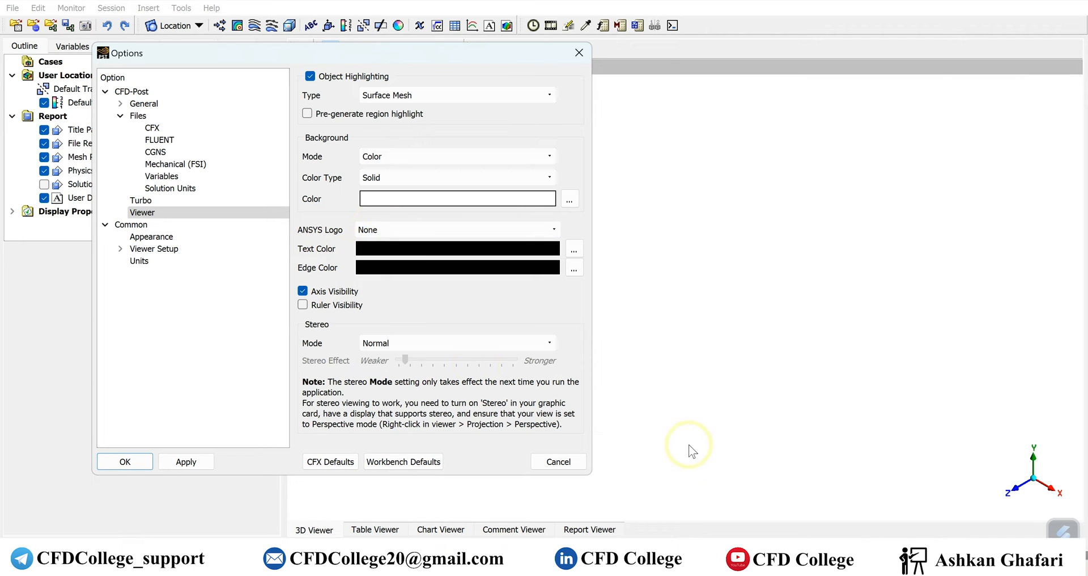
{"action": "mouse_move", "coordinate": [1054, 484]}
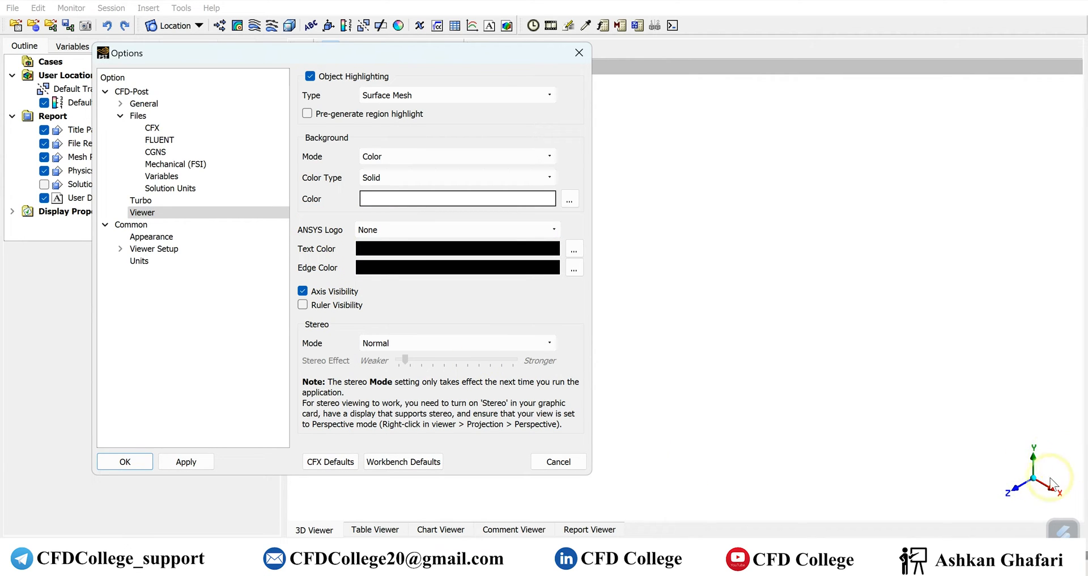
{"action": "mouse_move", "coordinate": [686, 534]}
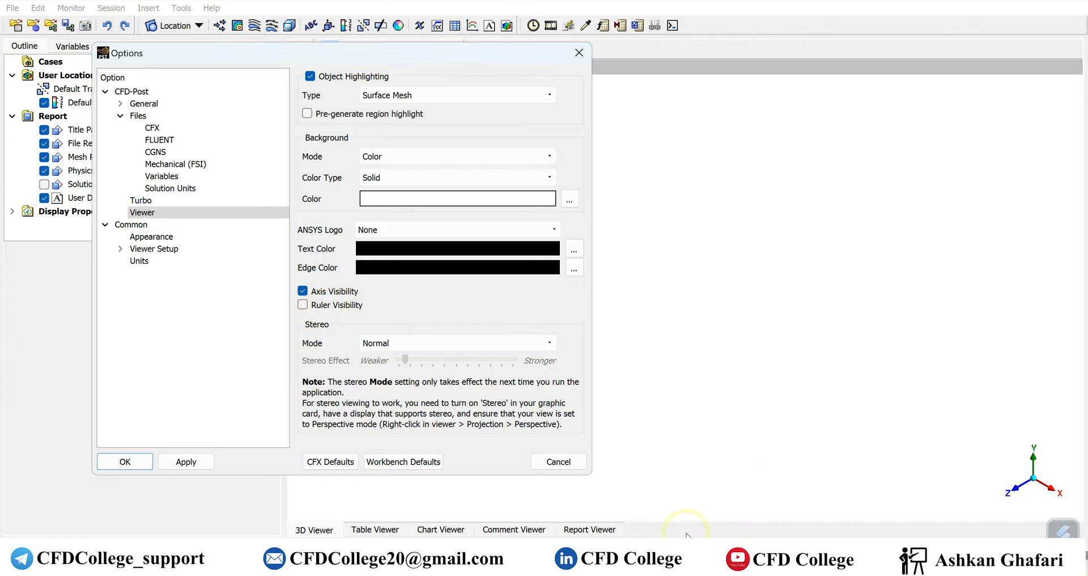
{"action": "left_click", "coordinate": [302, 305]}
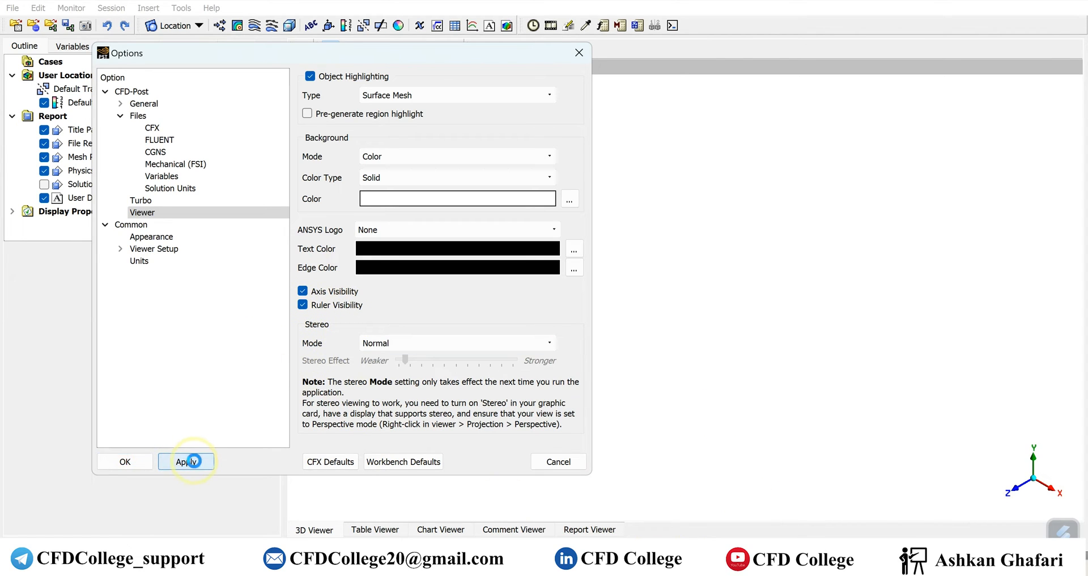
{"action": "left_click", "coordinate": [185, 461]}
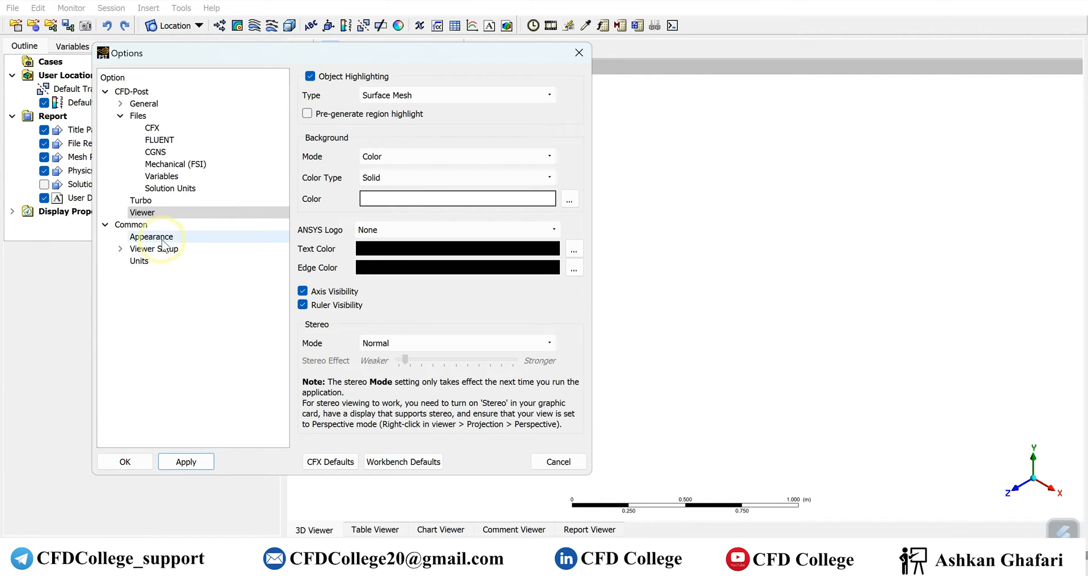
Review the Common Units and Appearance preferences, then close the Options dialog.
{"action": "left_click", "coordinate": [142, 212]}
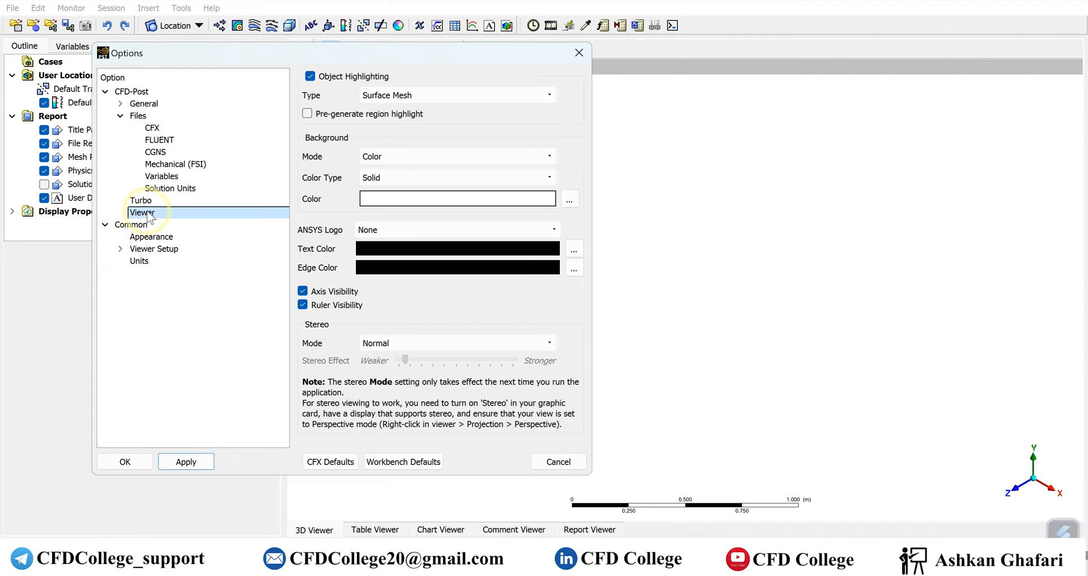
{"action": "mouse_move", "coordinate": [158, 219]}
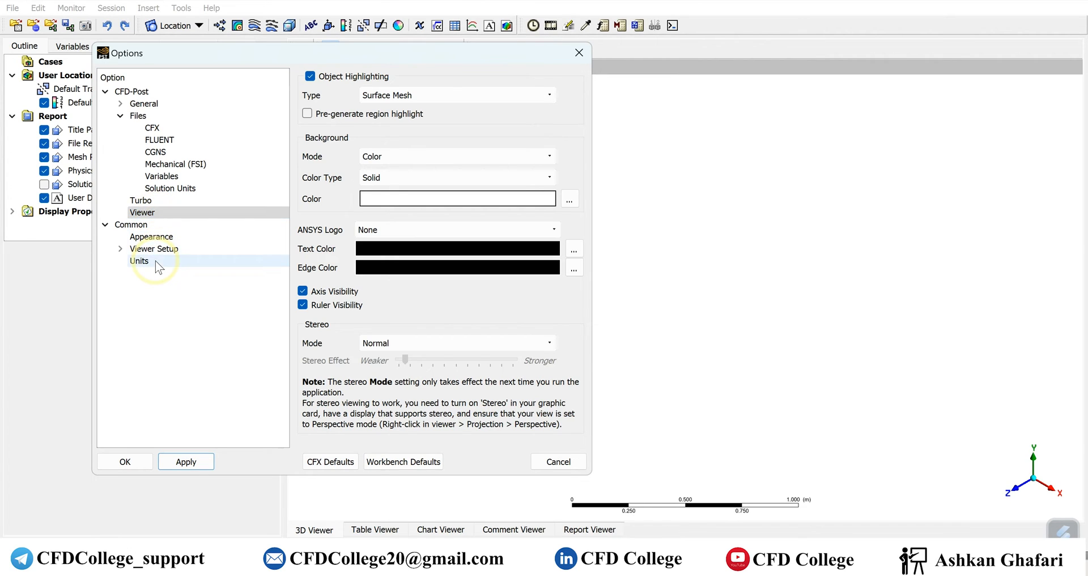
{"action": "left_click", "coordinate": [138, 260]}
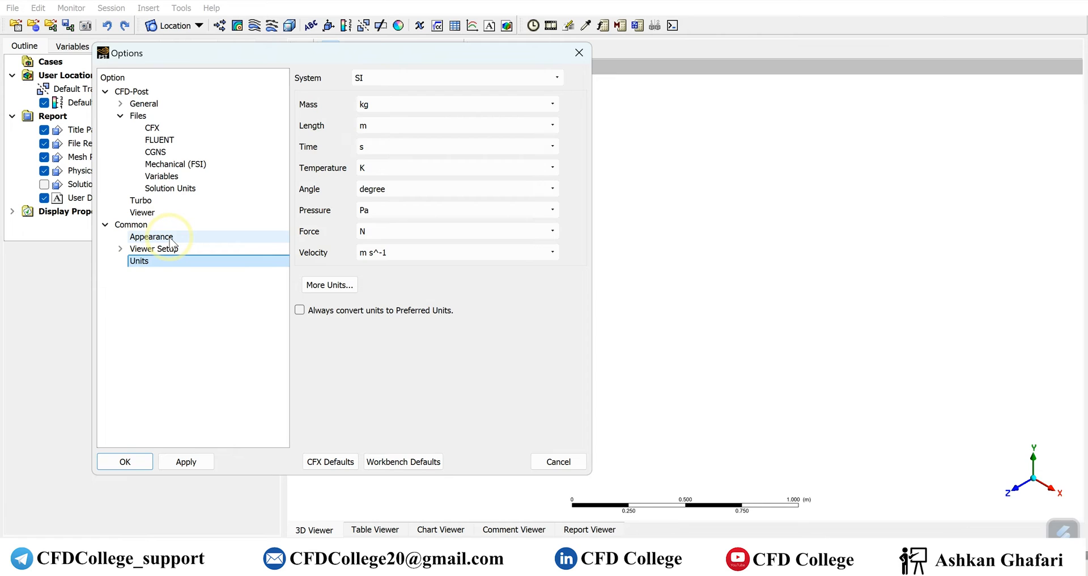
{"action": "left_click", "coordinate": [151, 236]}
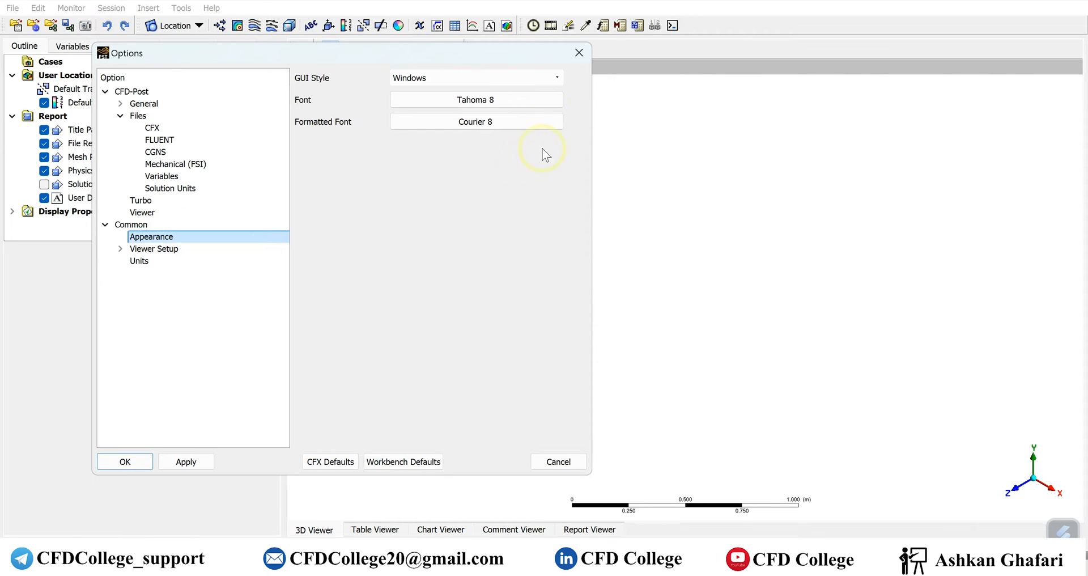
{"action": "left_click", "coordinate": [124, 461]}
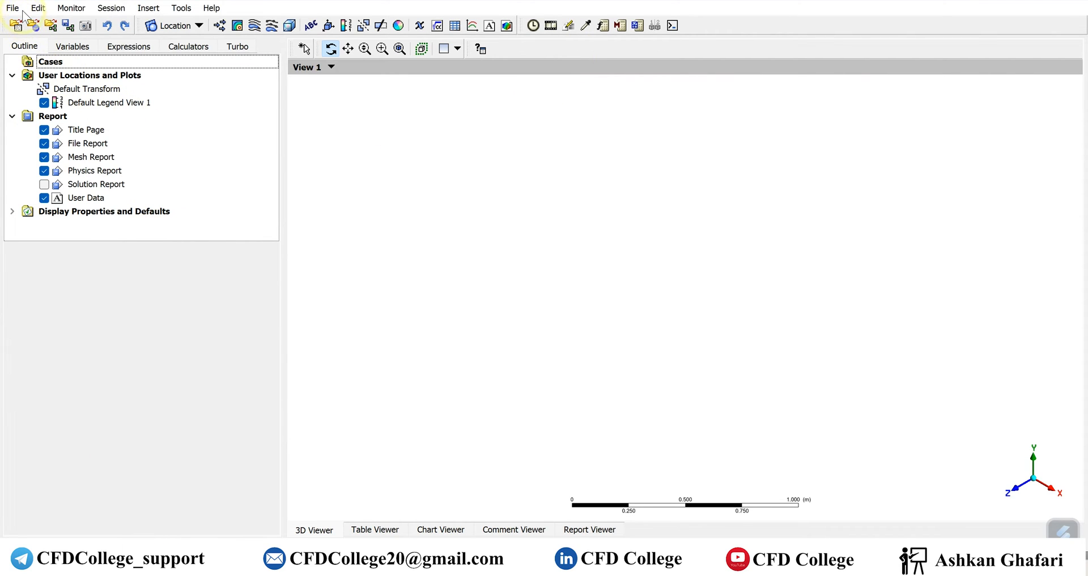
Show the Insert menu's Location submenu listing point, plane and isosurface types.
{"action": "left_click", "coordinate": [148, 8]}
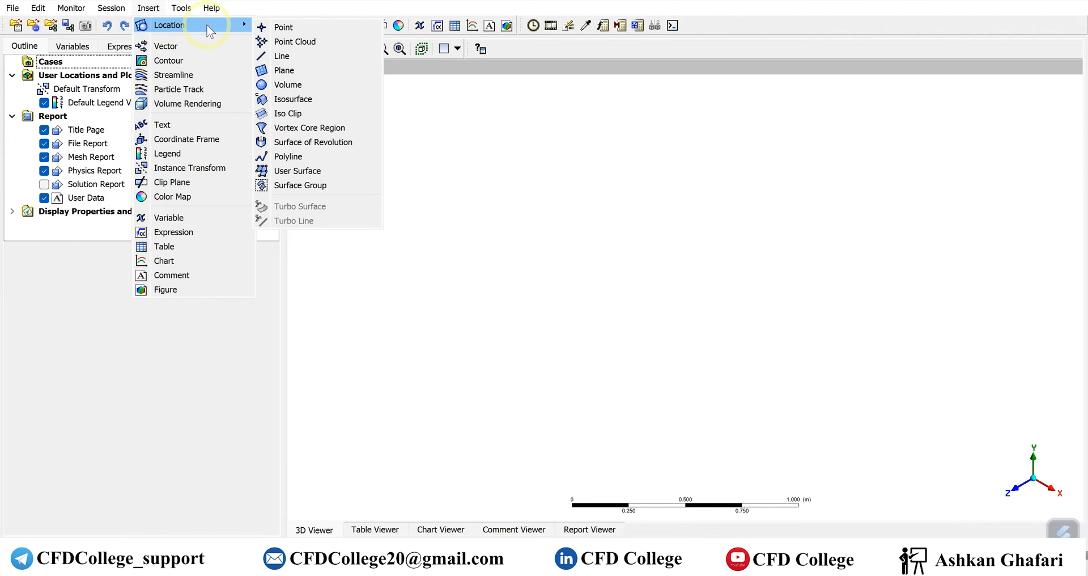
{"action": "mouse_move", "coordinate": [295, 41]}
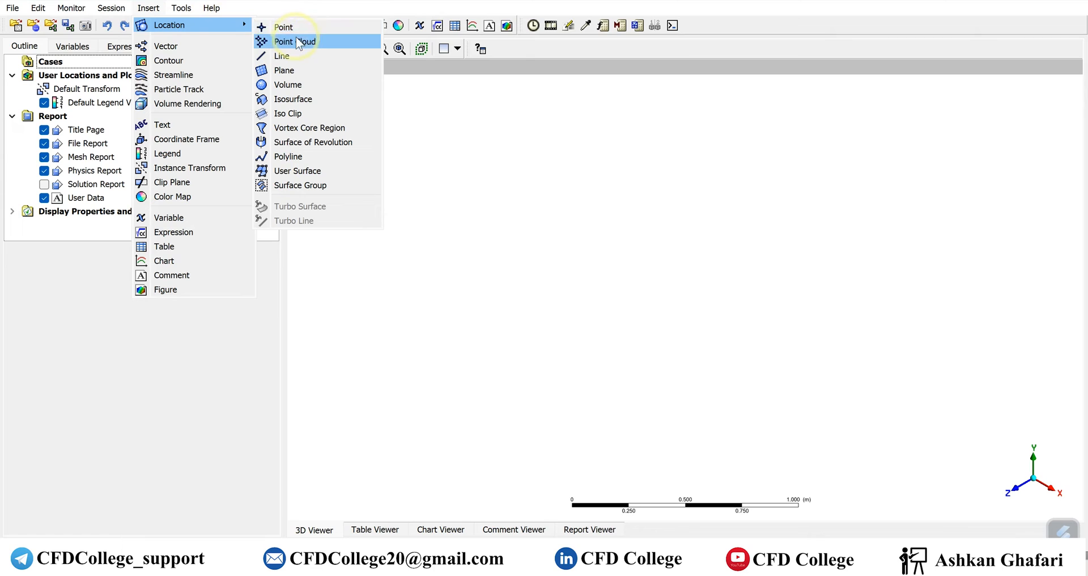
{"action": "mouse_move", "coordinate": [282, 55]}
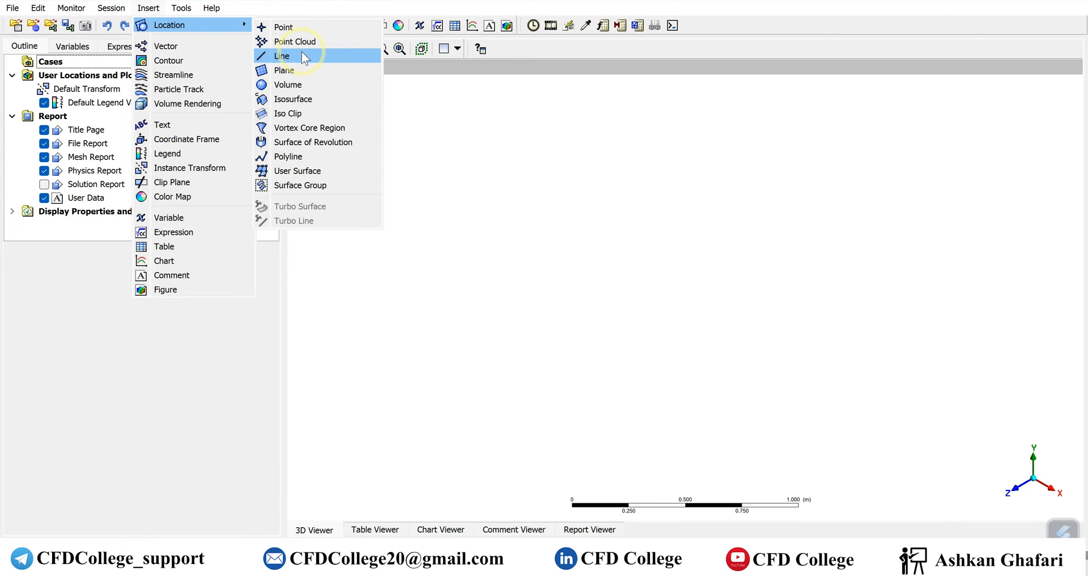
{"action": "mouse_move", "coordinate": [313, 99]}
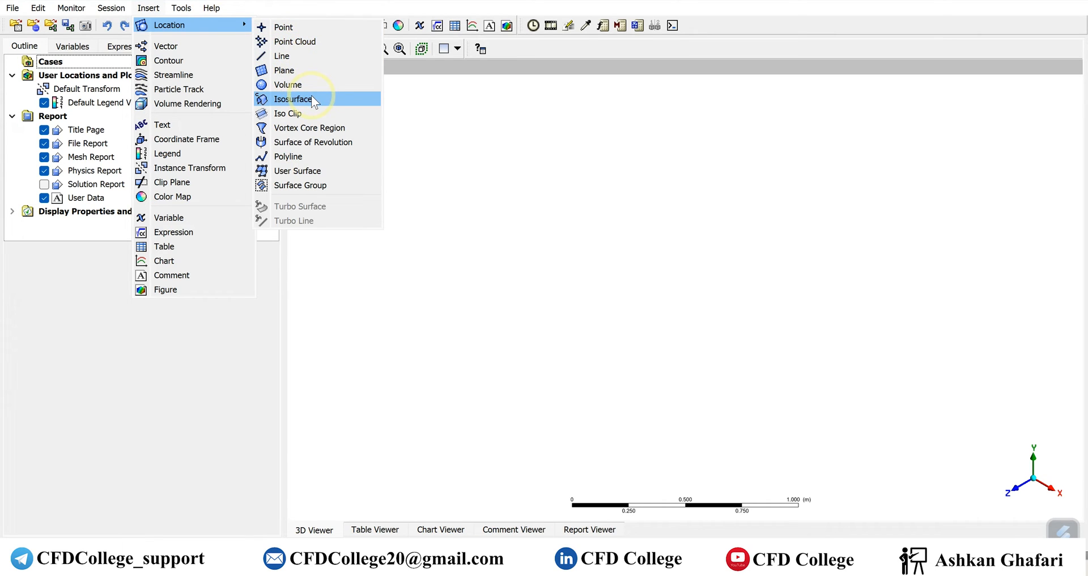
{"action": "mouse_move", "coordinate": [318, 114]}
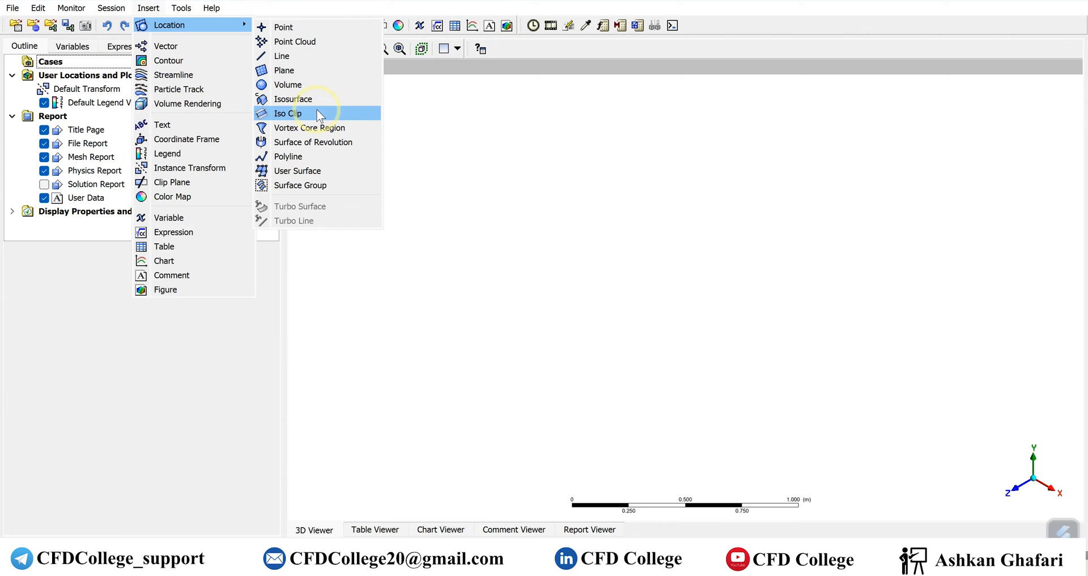
{"action": "mouse_move", "coordinate": [311, 160]}
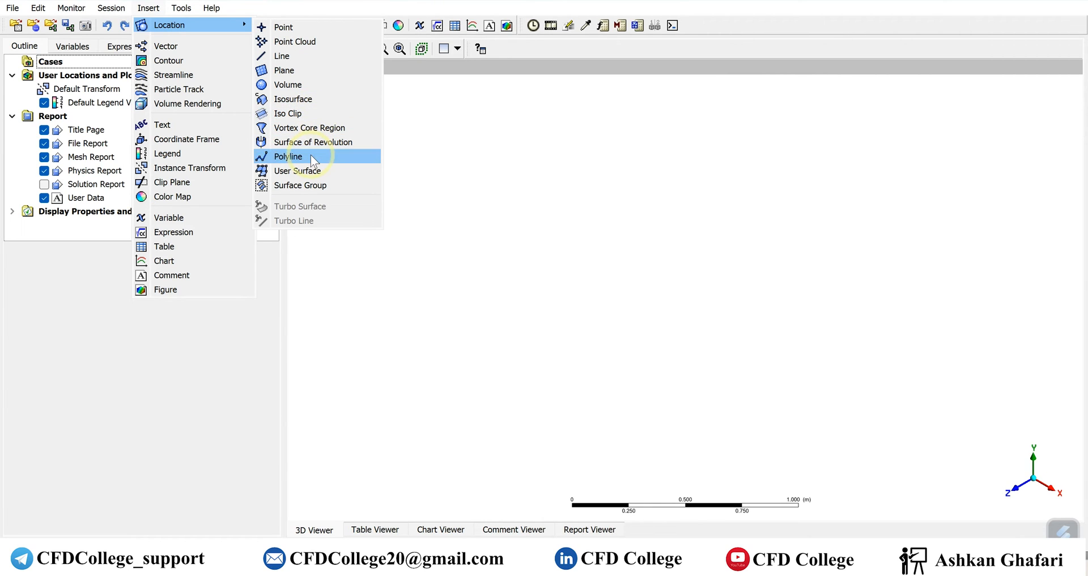
{"action": "mouse_move", "coordinate": [309, 128]}
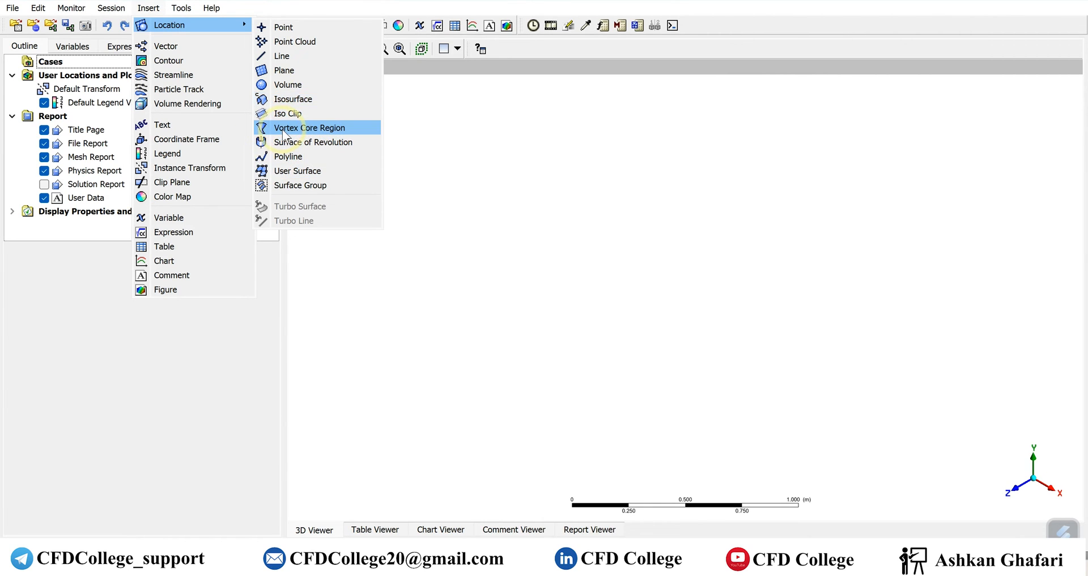
{"action": "mouse_move", "coordinate": [294, 99]}
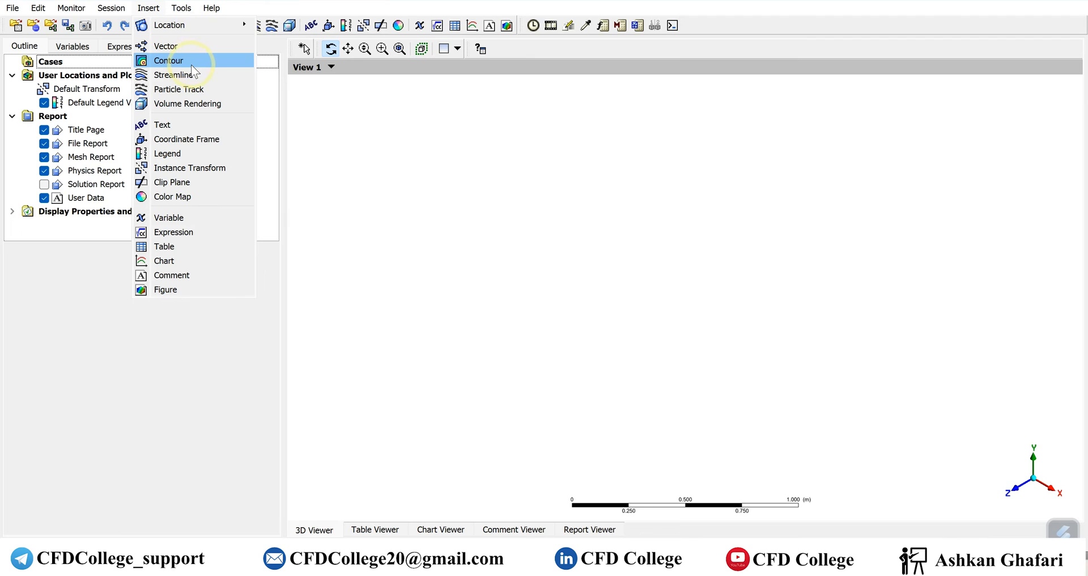
{"action": "mouse_move", "coordinate": [166, 46]}
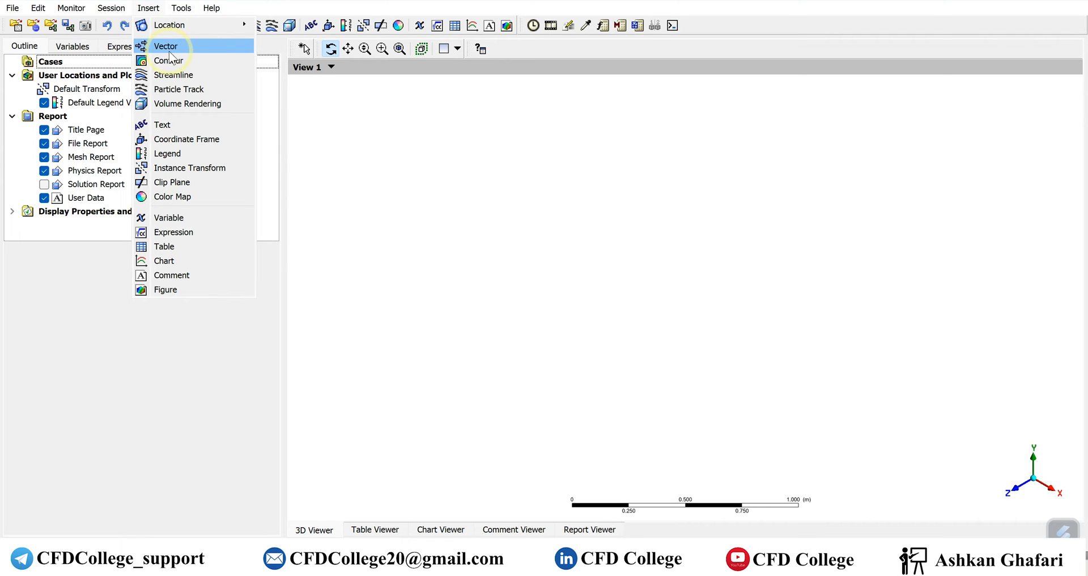
{"action": "mouse_move", "coordinate": [179, 89]}
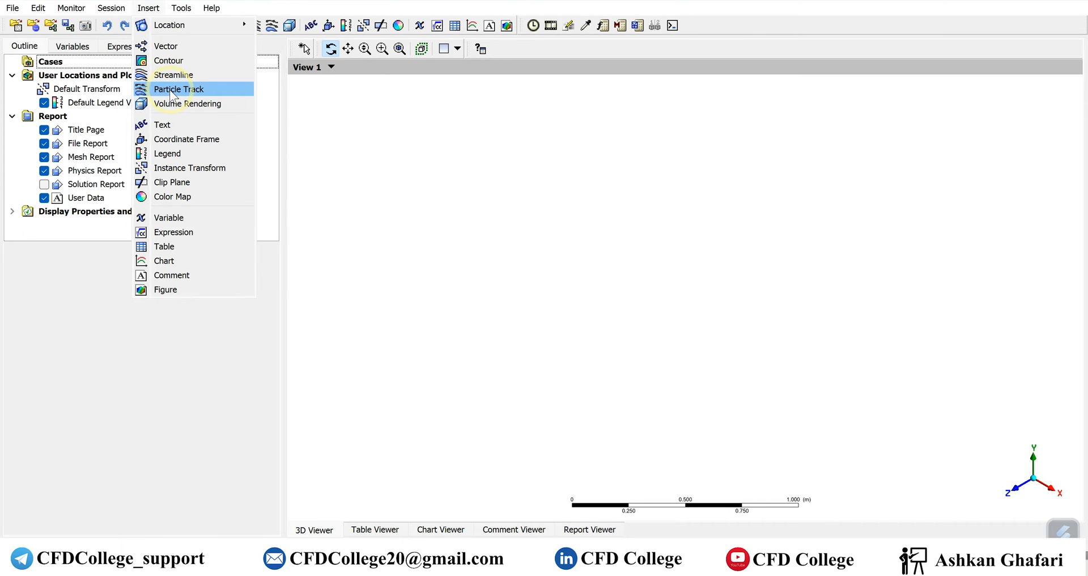
{"action": "mouse_move", "coordinate": [188, 102]}
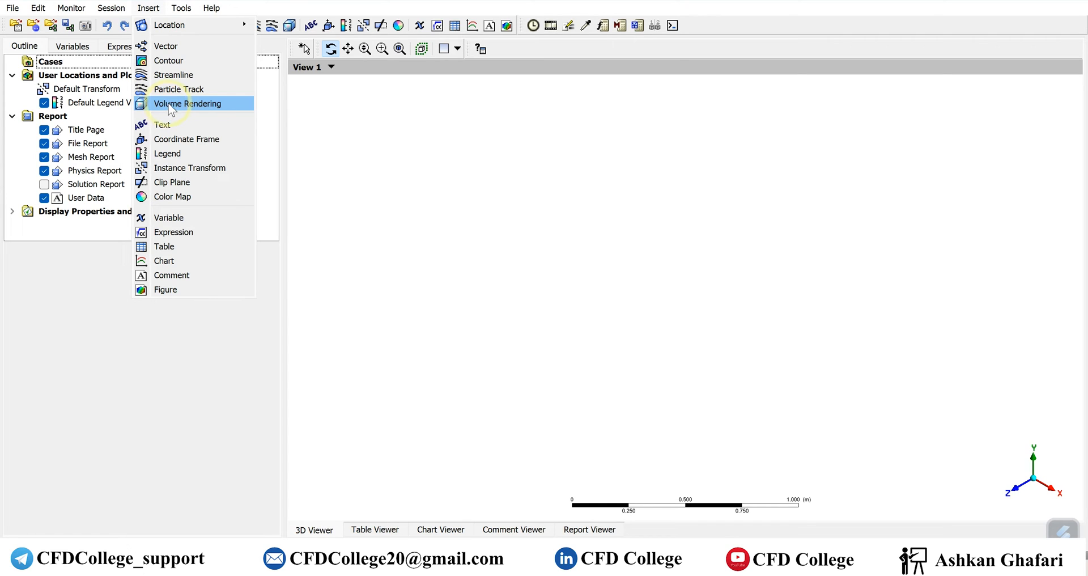
{"action": "mouse_move", "coordinate": [173, 128]}
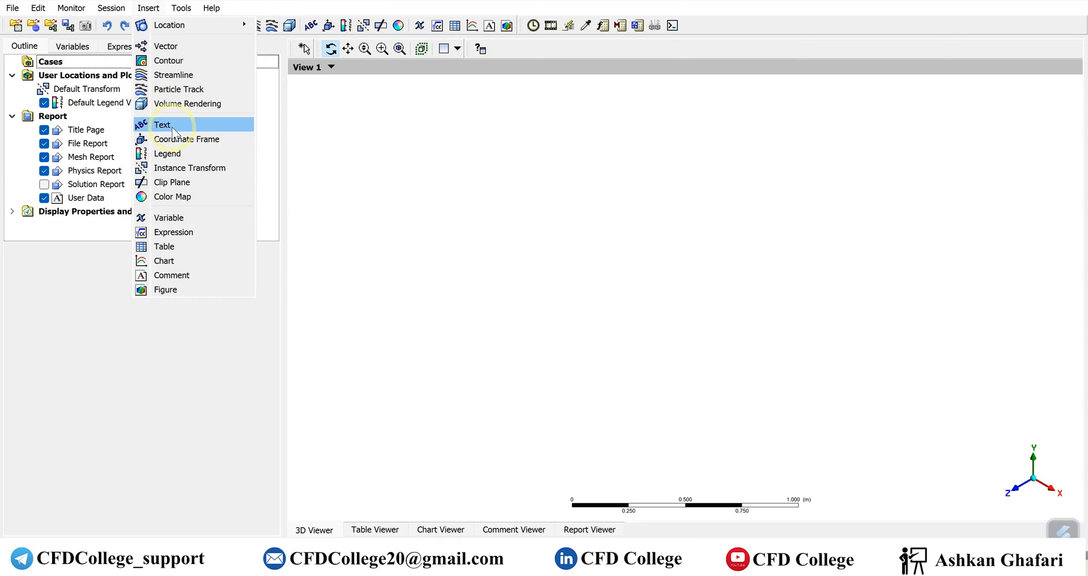
{"action": "mouse_move", "coordinate": [167, 153]}
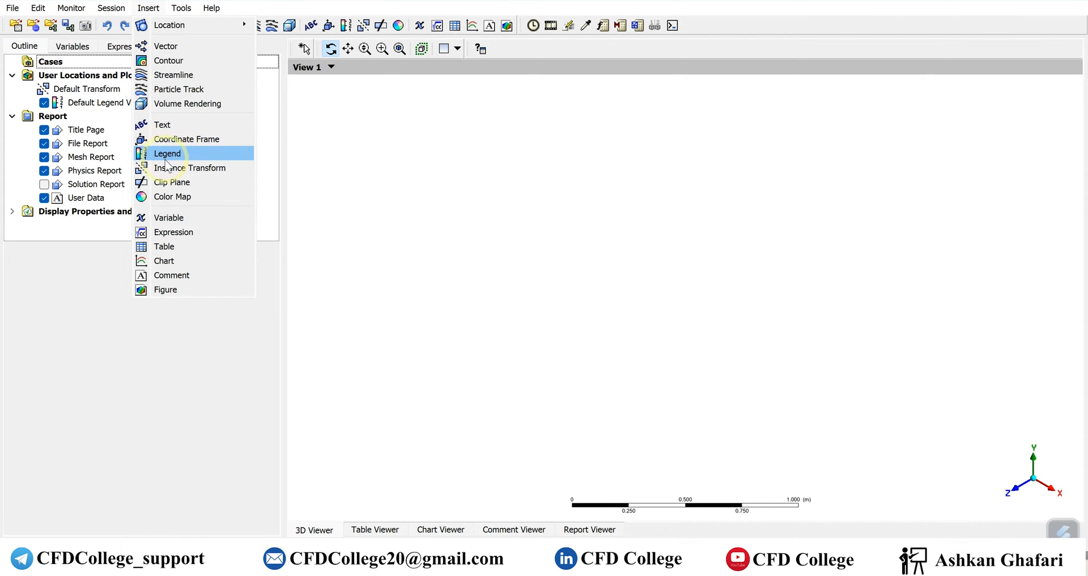
{"action": "mouse_move", "coordinate": [168, 232]}
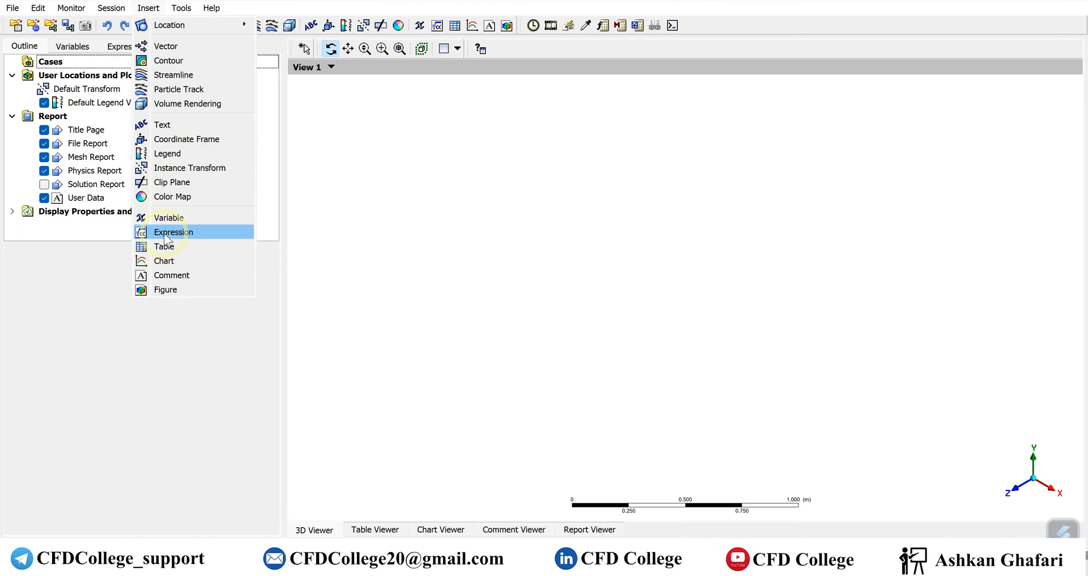
{"action": "mouse_move", "coordinate": [169, 217]}
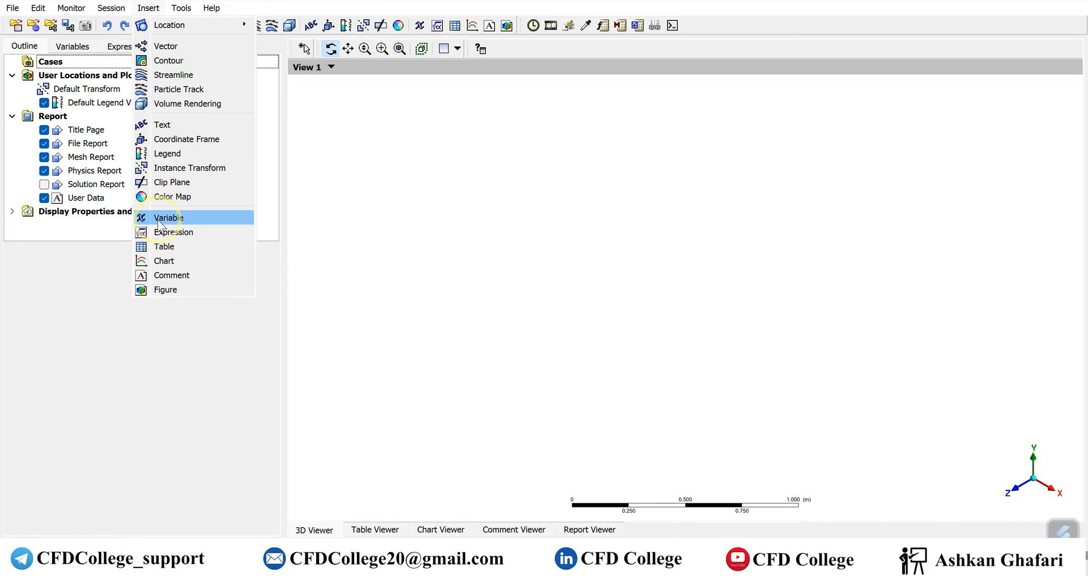
{"action": "mouse_move", "coordinate": [195, 231]}
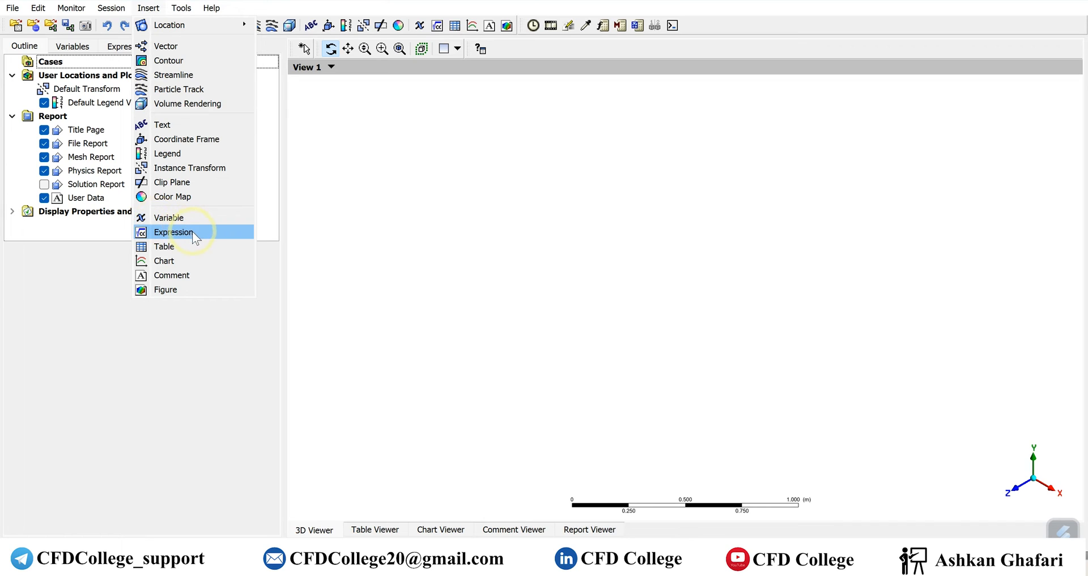
{"action": "mouse_move", "coordinate": [204, 241]}
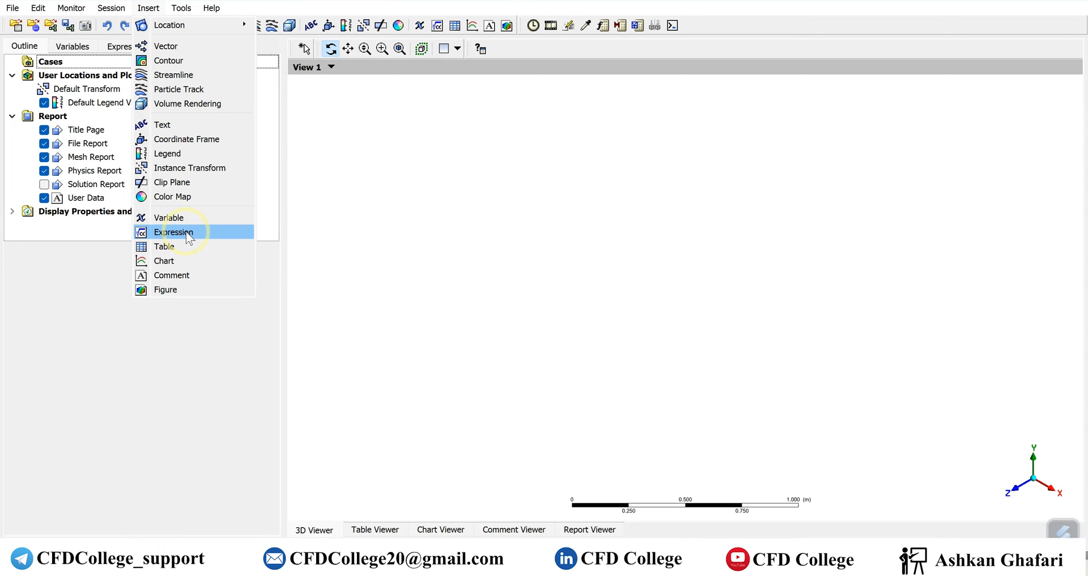
{"action": "mouse_move", "coordinate": [165, 260]}
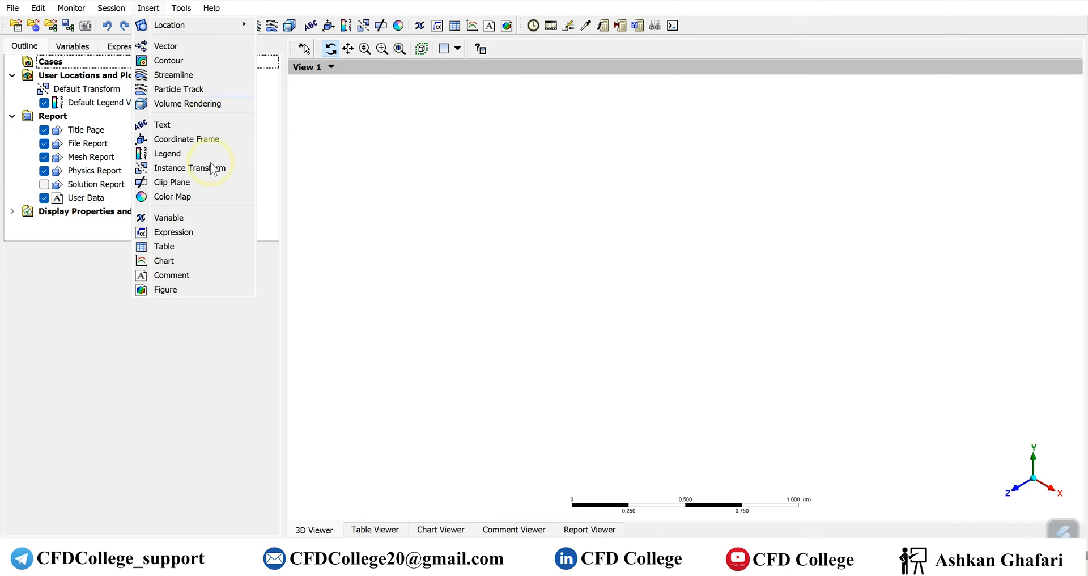
Dismiss the Insert menu without adding any plot, annotation, variable or expression.
{"action": "left_click", "coordinate": [148, 8]}
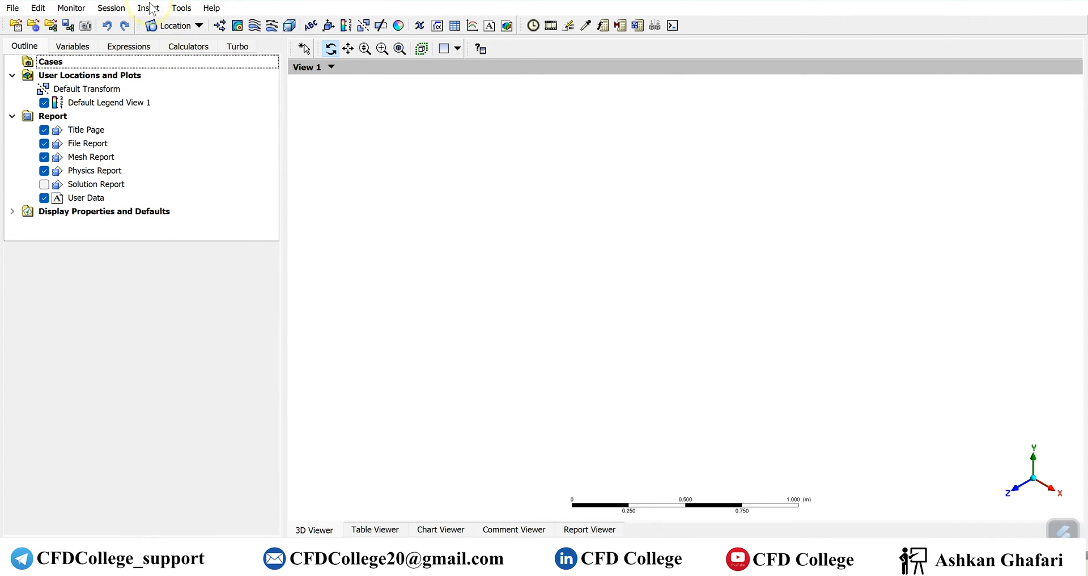
{"action": "mouse_move", "coordinate": [102, 54]}
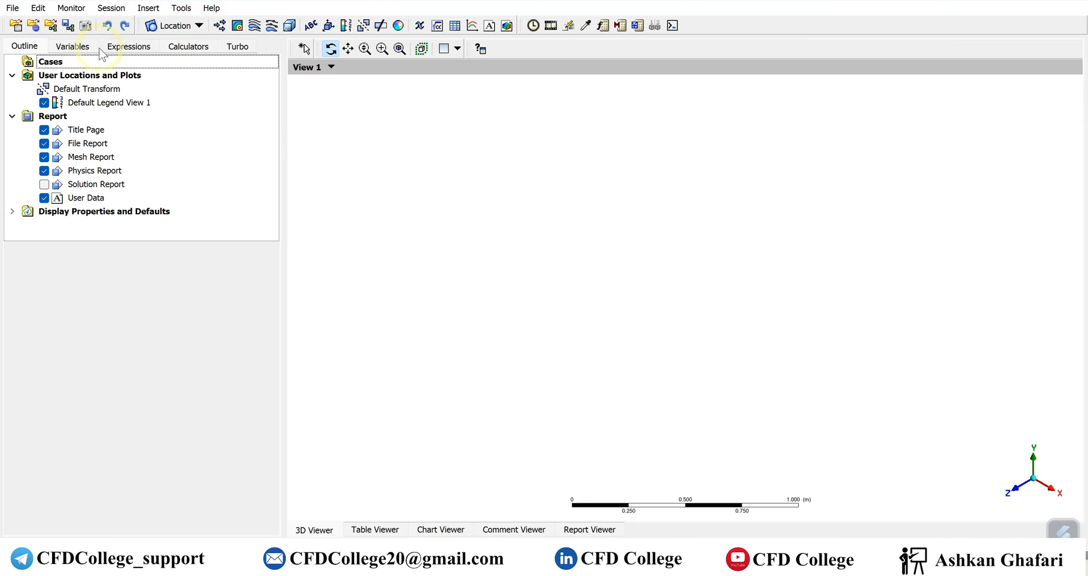
{"action": "mouse_move", "coordinate": [173, 29]}
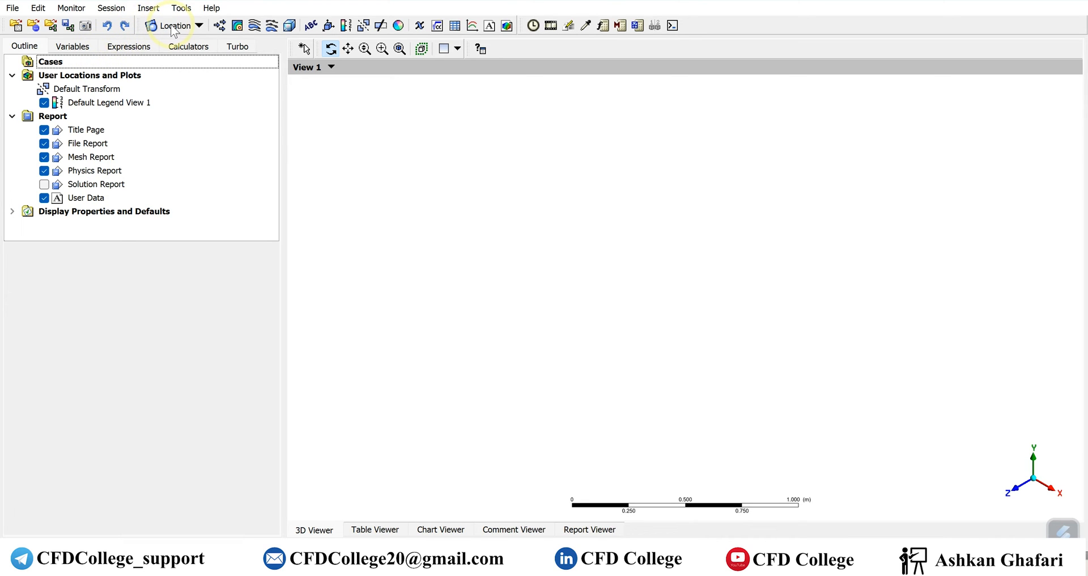
{"action": "mouse_move", "coordinate": [220, 28]}
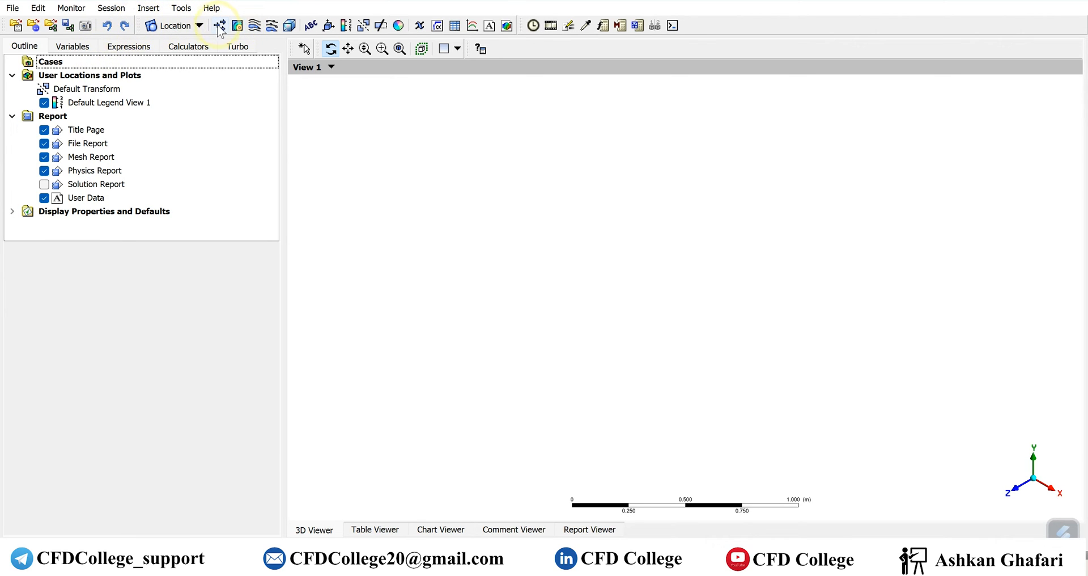
{"action": "mouse_move", "coordinate": [219, 25]}
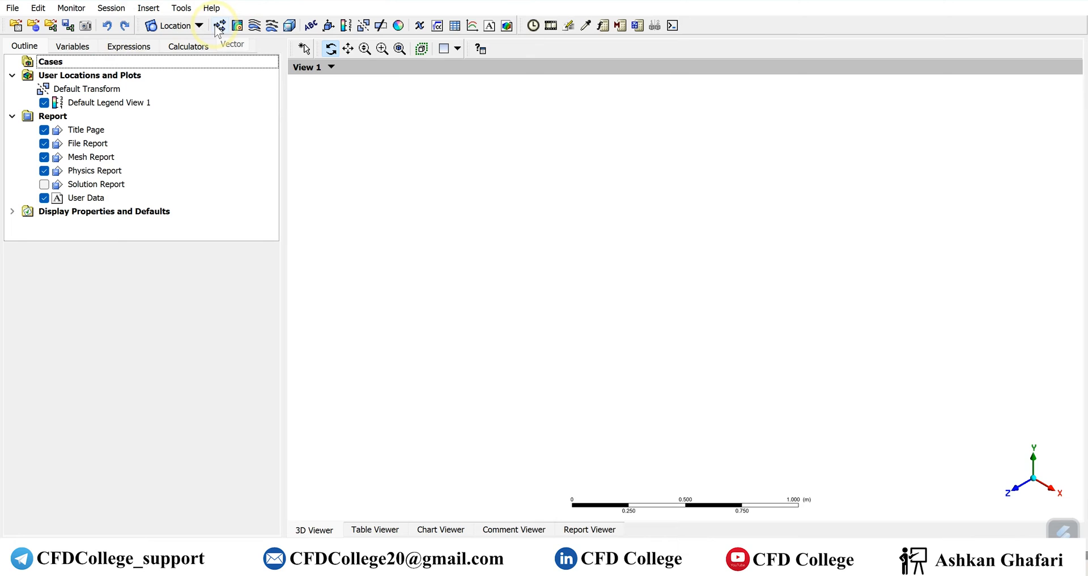
{"action": "mouse_move", "coordinate": [272, 25]}
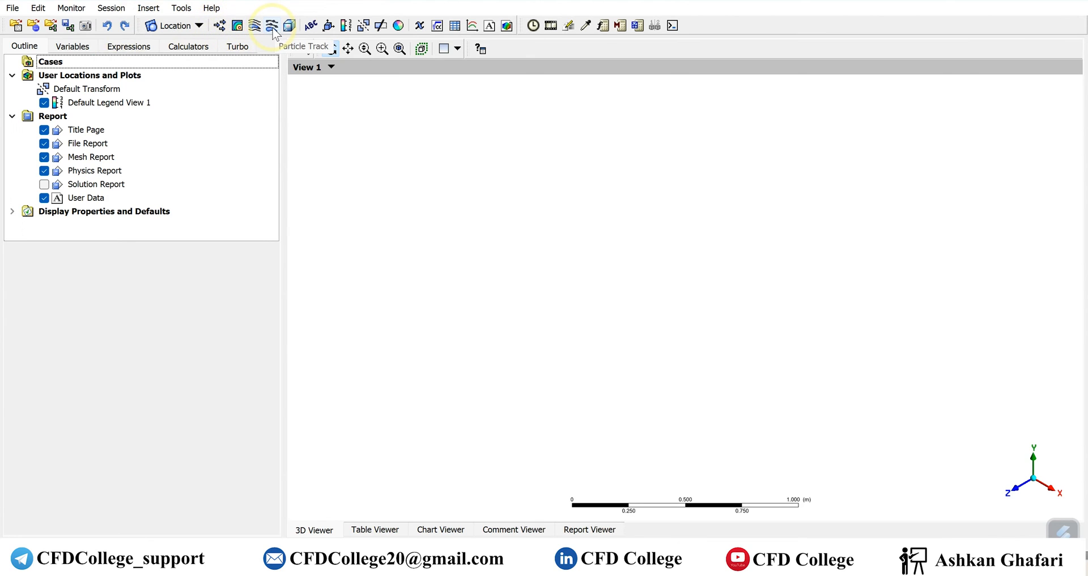
{"action": "mouse_move", "coordinate": [289, 26]}
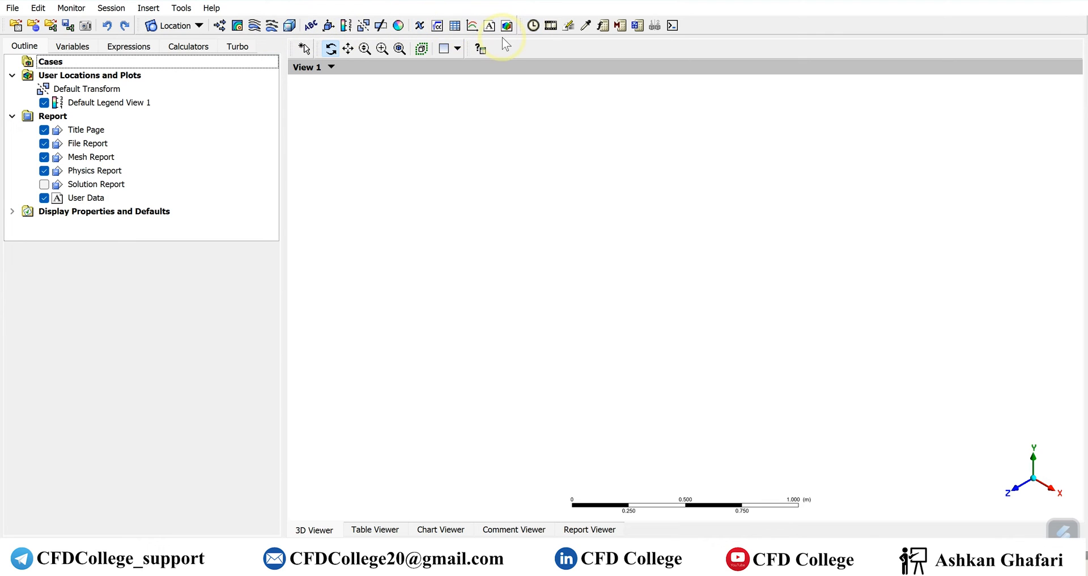
{"action": "left_click", "coordinate": [199, 25]}
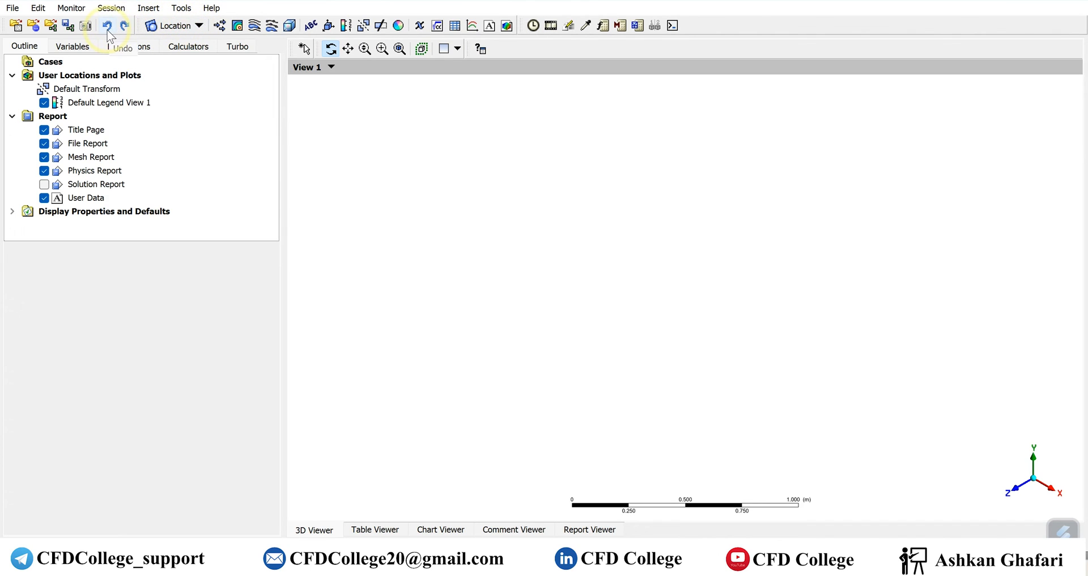
{"action": "mouse_move", "coordinate": [86, 26]}
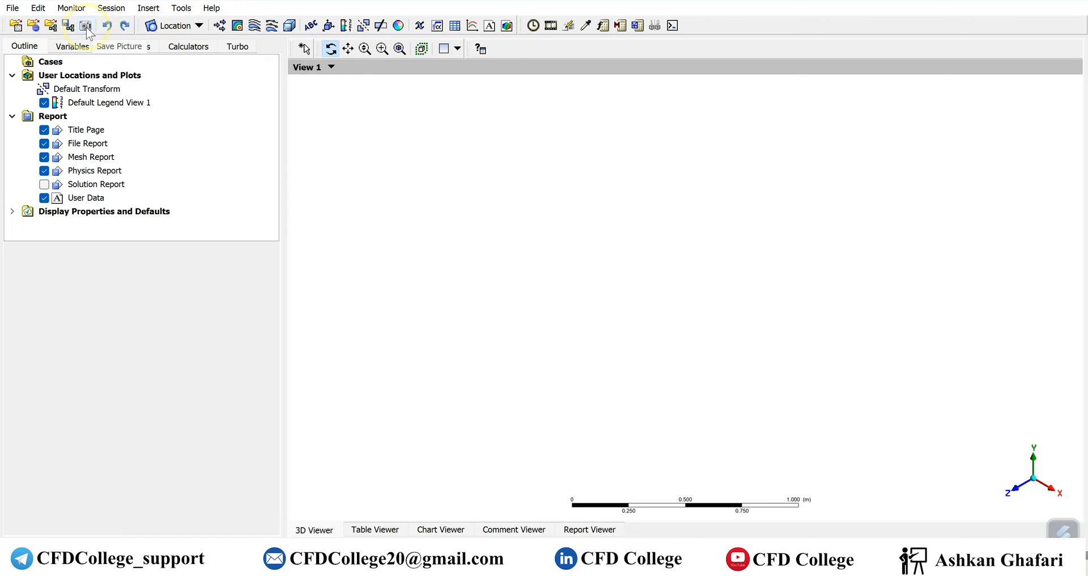
{"action": "mouse_move", "coordinate": [55, 30]}
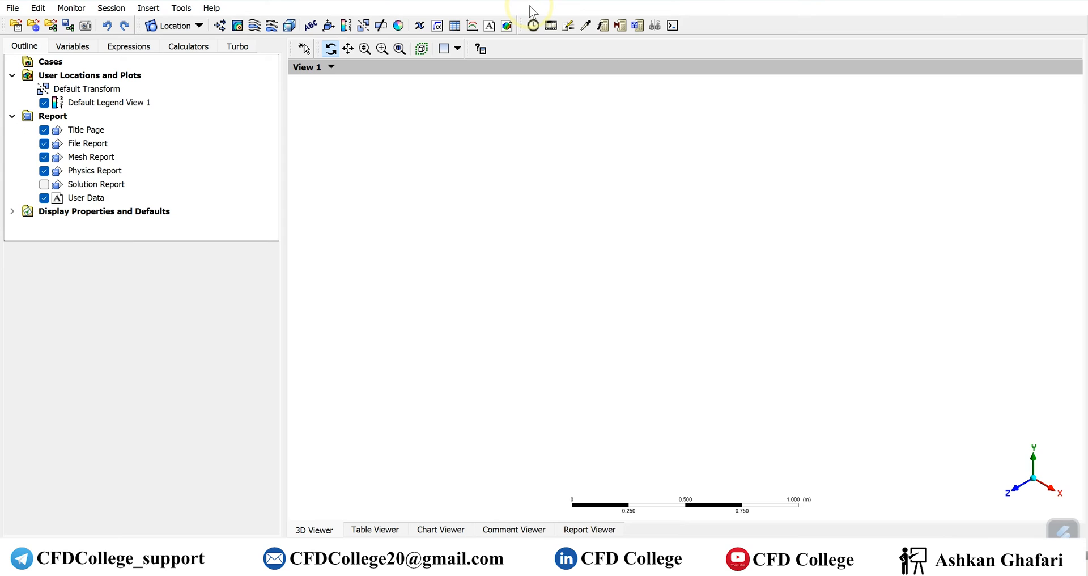
{"action": "mouse_move", "coordinate": [533, 26]}
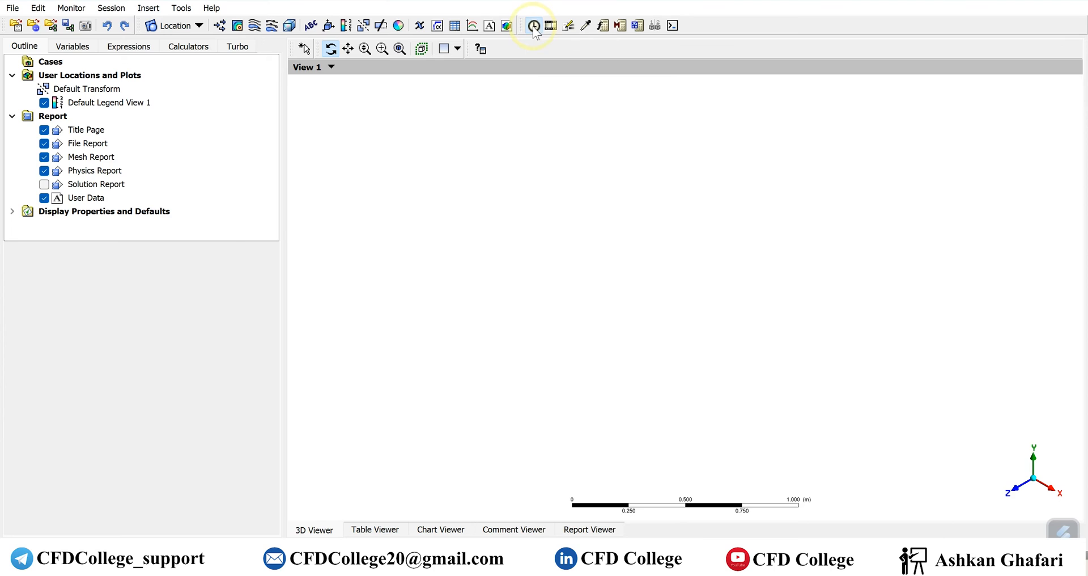
{"action": "left_click", "coordinate": [533, 25]}
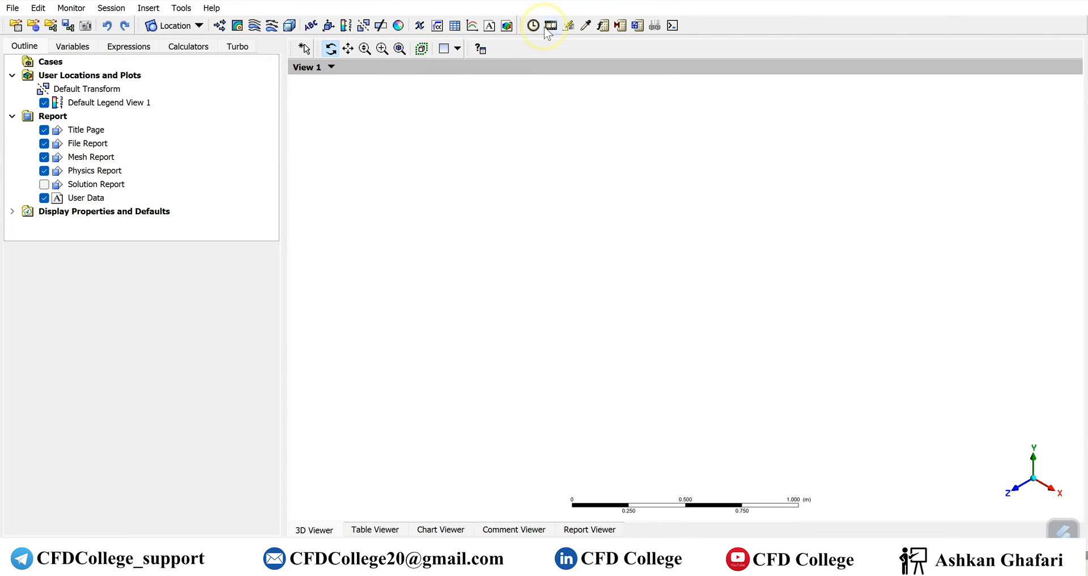
{"action": "mouse_move", "coordinate": [550, 25]}
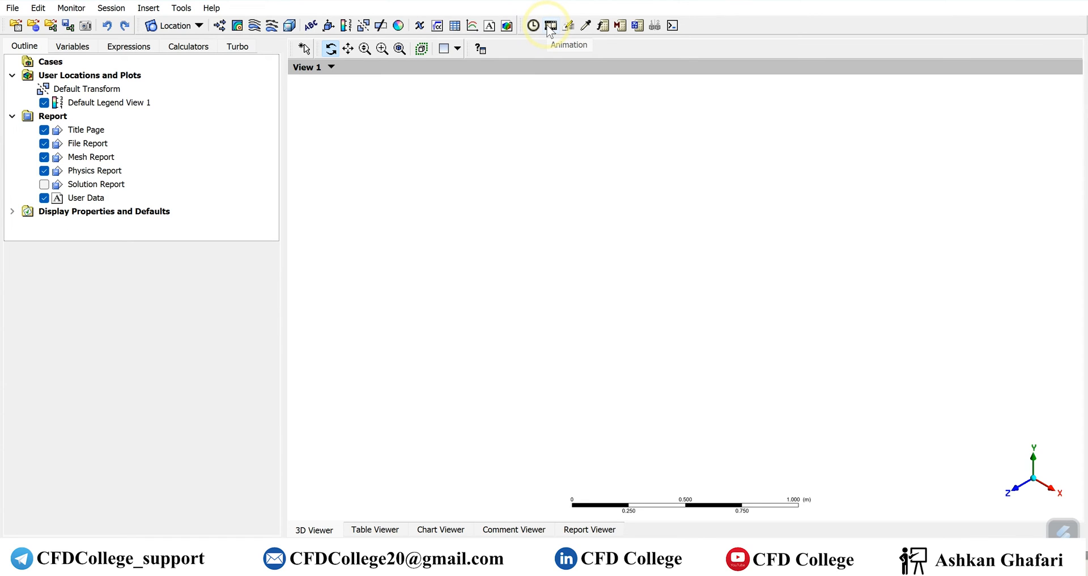
{"action": "mouse_move", "coordinate": [714, 31]}
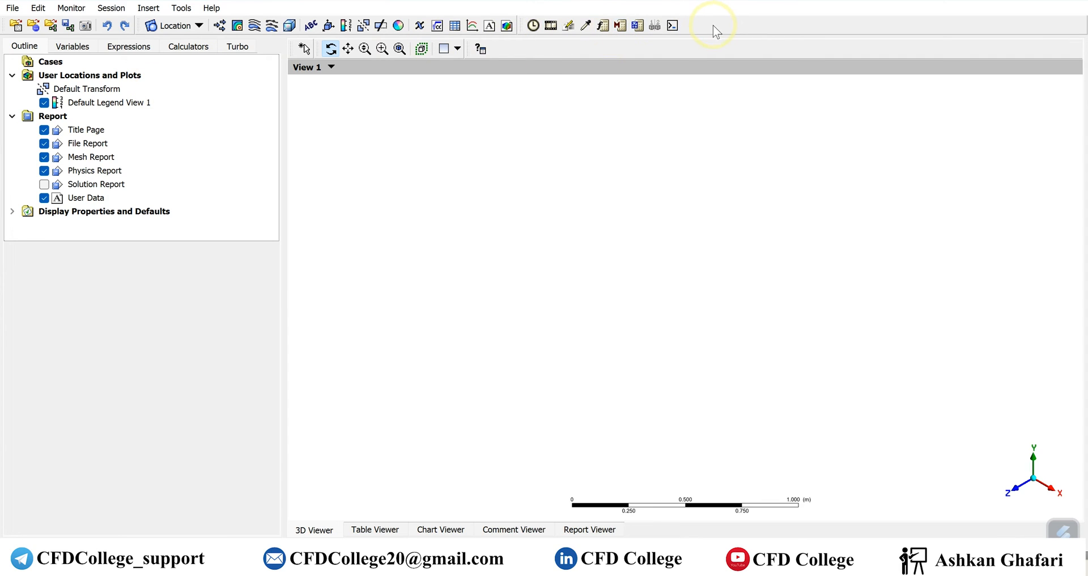
{"action": "mouse_move", "coordinate": [697, 28]}
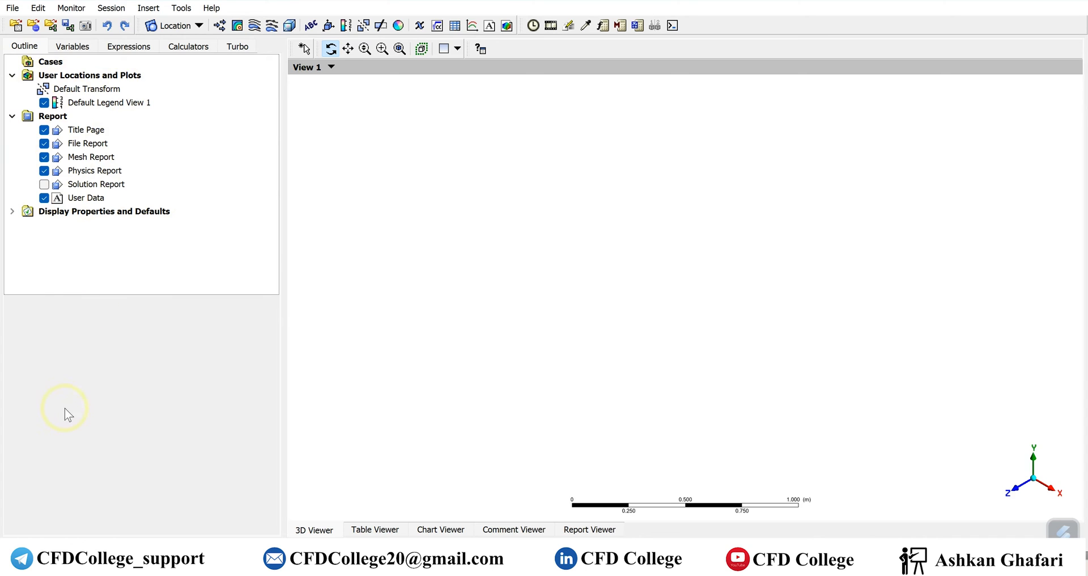
{"action": "mouse_move", "coordinate": [139, 387]}
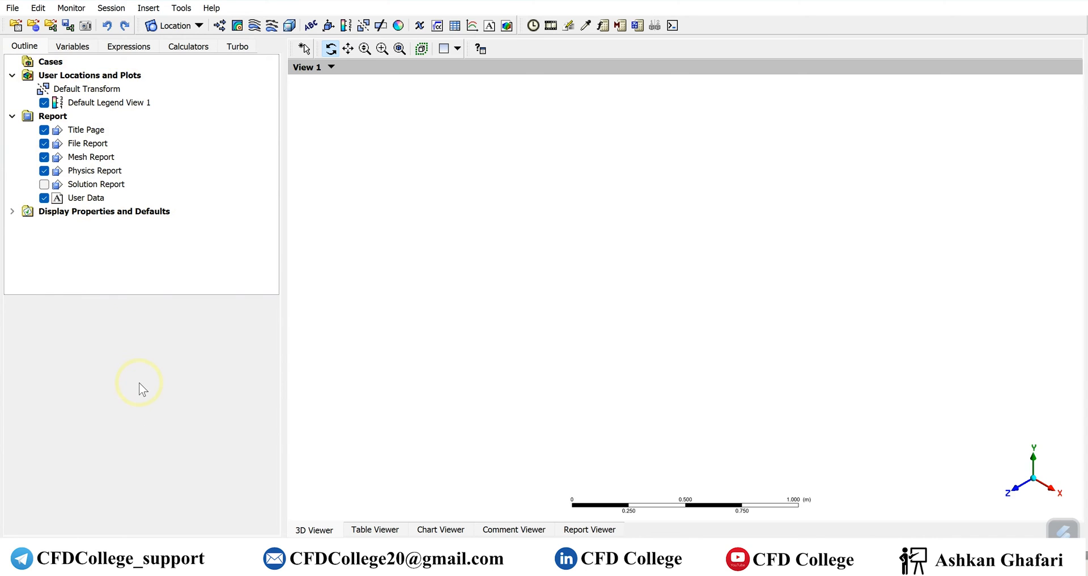
{"action": "mouse_move", "coordinate": [139, 393]}
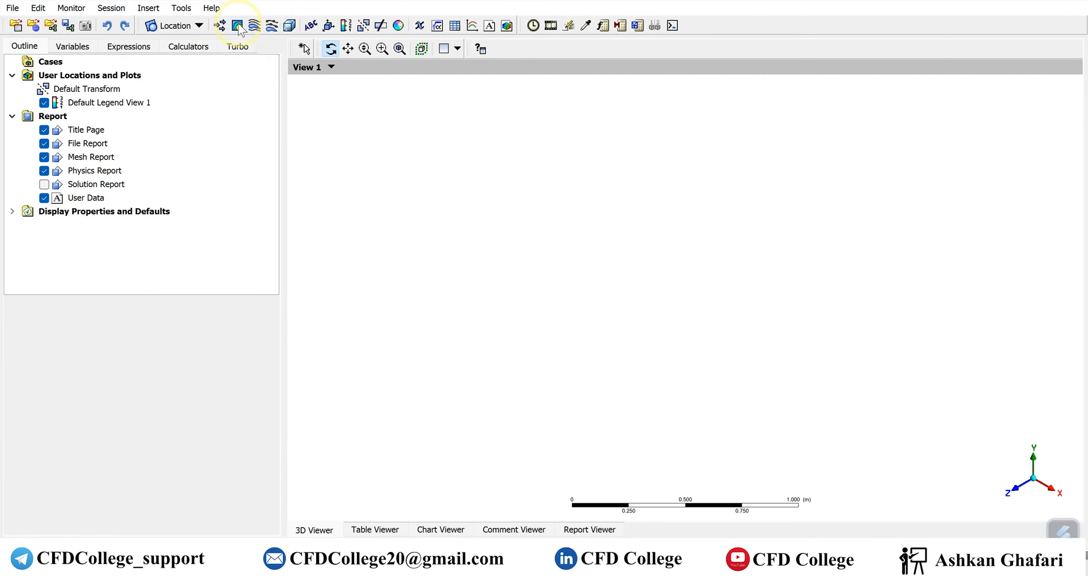
Insert a contour plot named Contour 1, glance at the Location kinds, then show the Variables list.
{"action": "left_click", "coordinate": [238, 25]}
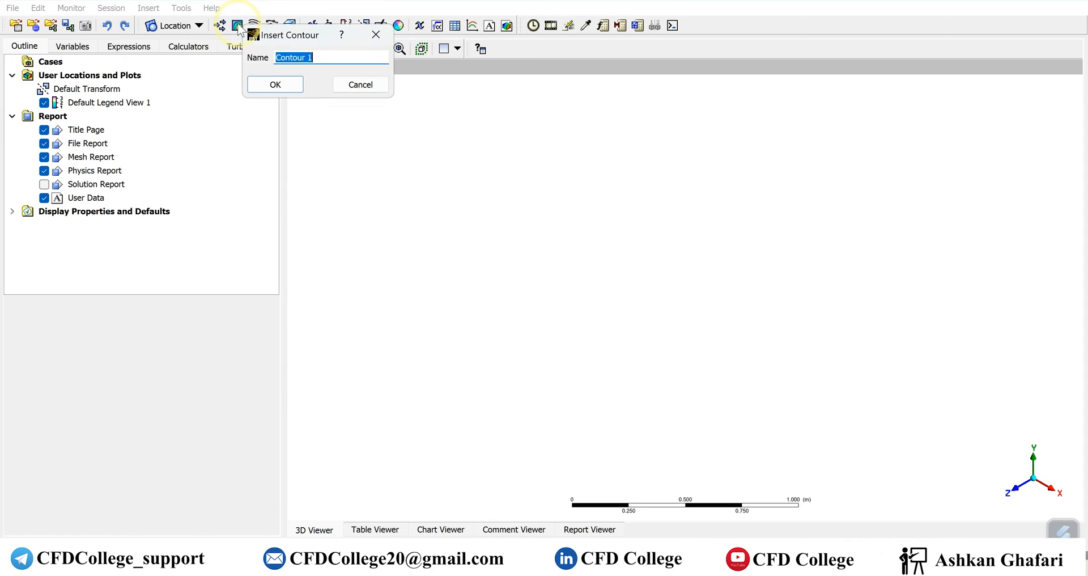
{"action": "left_click", "coordinate": [275, 84]}
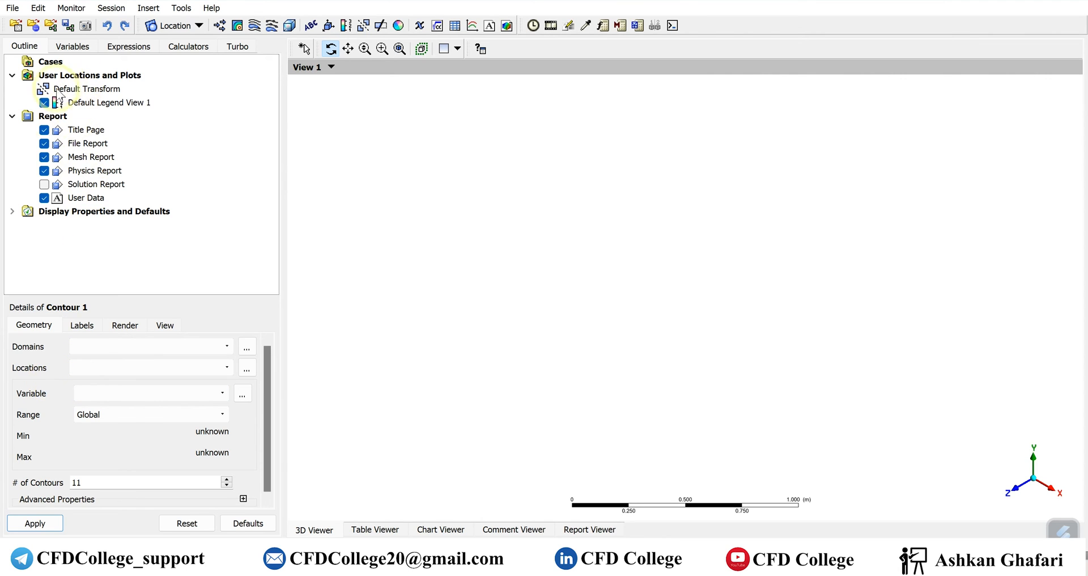
{"action": "mouse_move", "coordinate": [76, 127]}
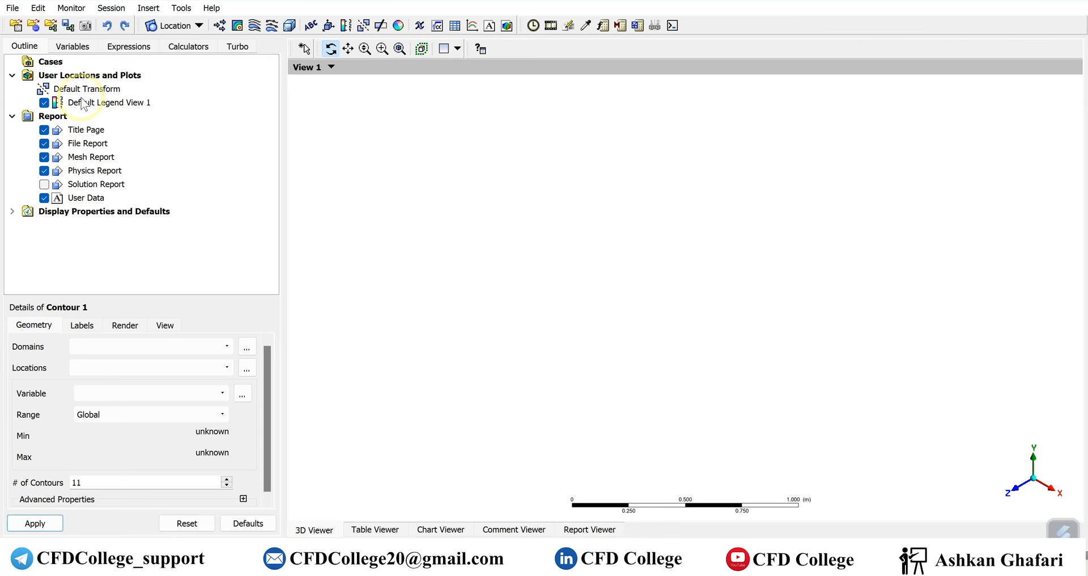
{"action": "left_click", "coordinate": [199, 26]}
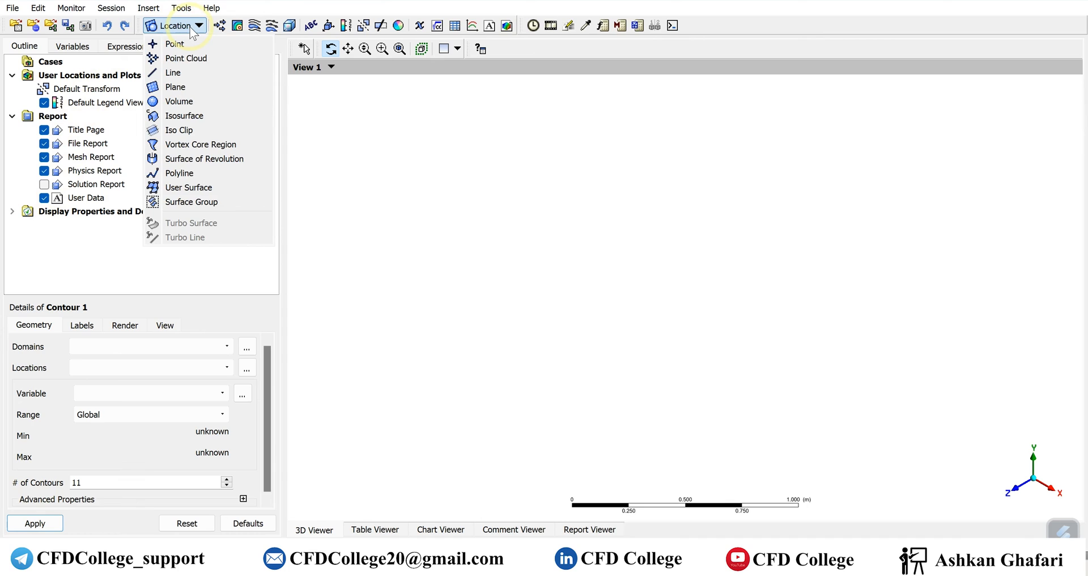
{"action": "left_click", "coordinate": [198, 25]}
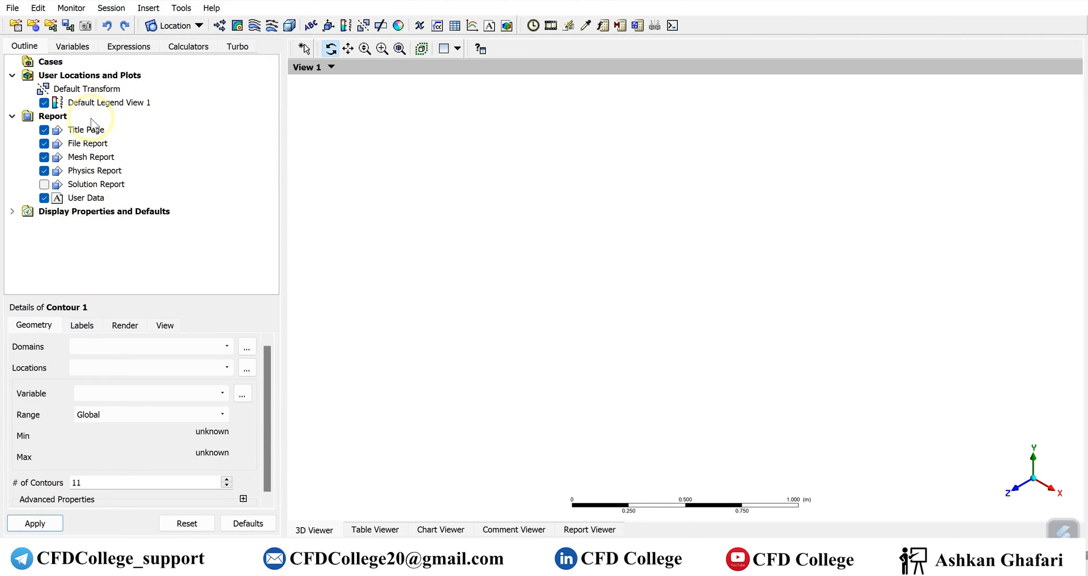
{"action": "mouse_move", "coordinate": [78, 214]}
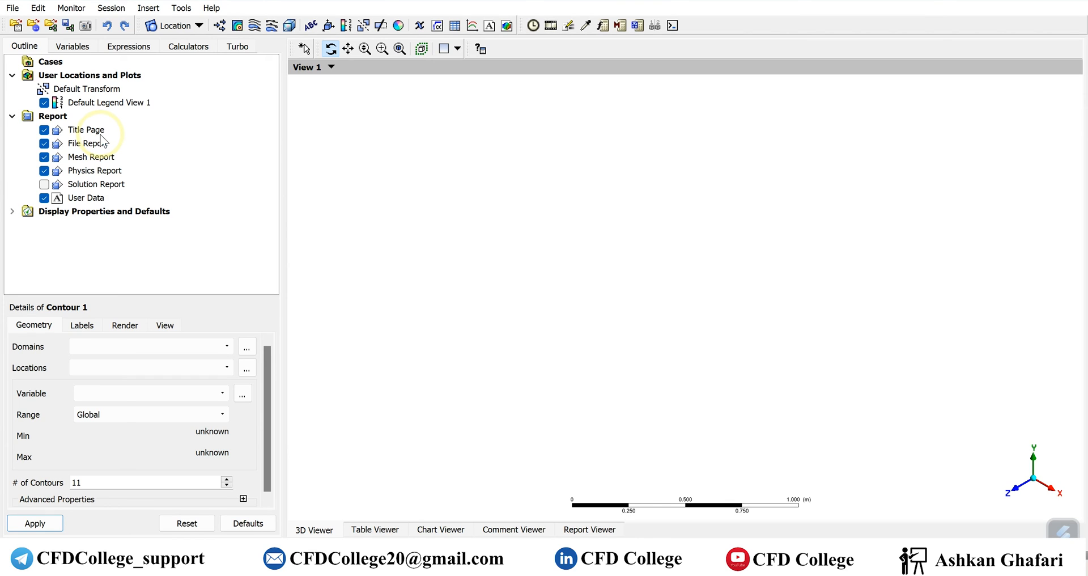
{"action": "mouse_move", "coordinate": [136, 132]}
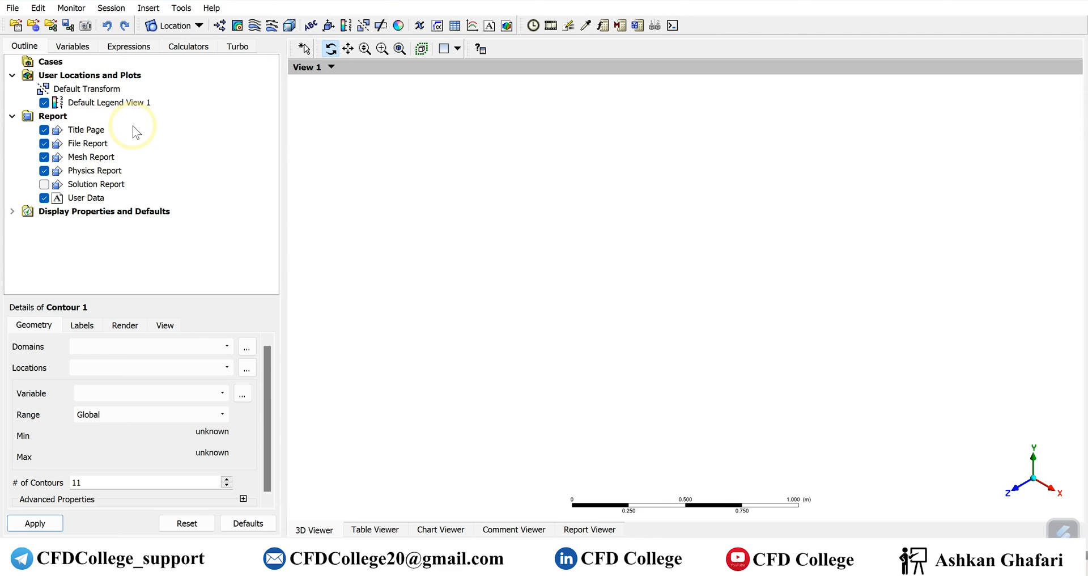
{"action": "left_click", "coordinate": [72, 46]}
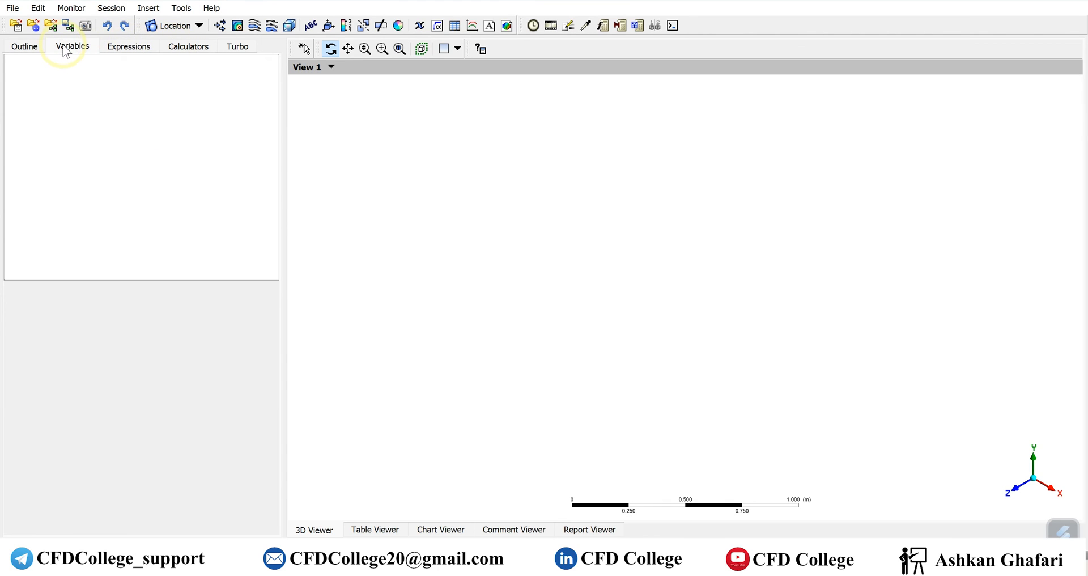
Show the Calculators tab listing Macro, Mesh and Function calculators and pick Function Calculator.
{"action": "left_click", "coordinate": [188, 46]}
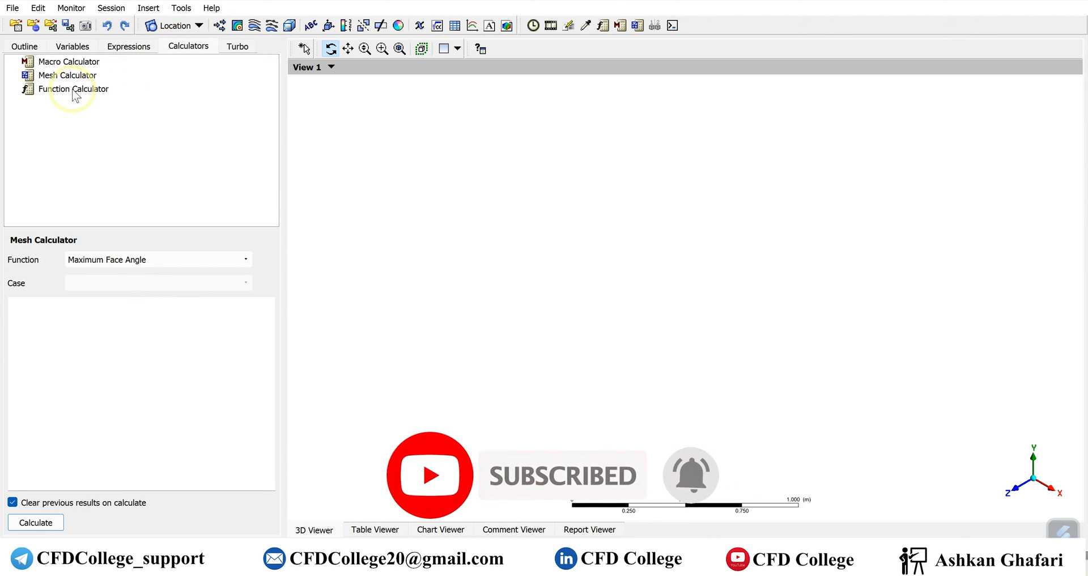
{"action": "left_click", "coordinate": [73, 89]}
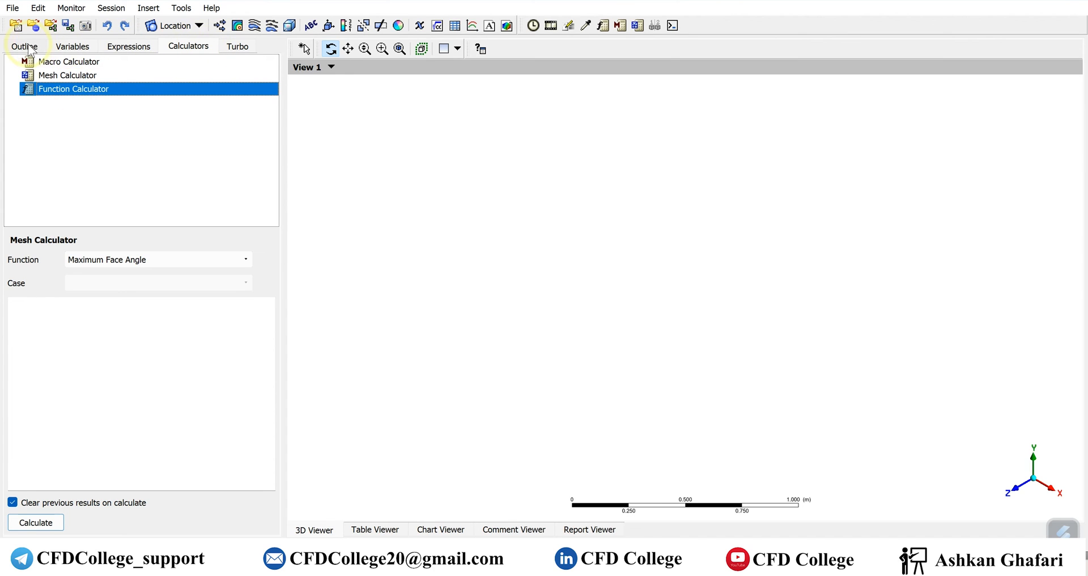
Return to the Outline tab showing the tree and Contour 1 details.
{"action": "left_click", "coordinate": [24, 46]}
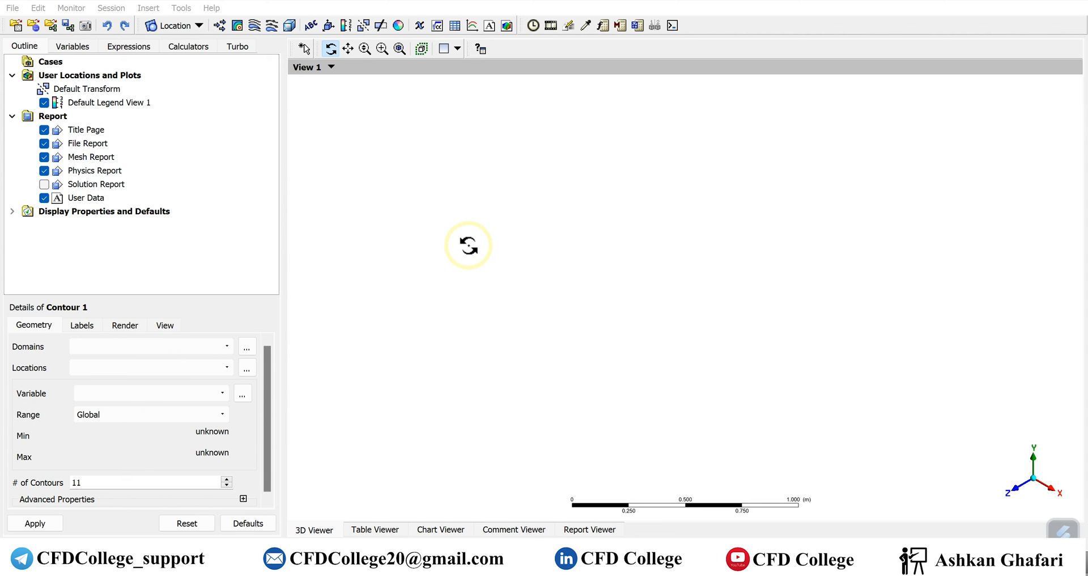
{"action": "mouse_move", "coordinate": [687, 498]}
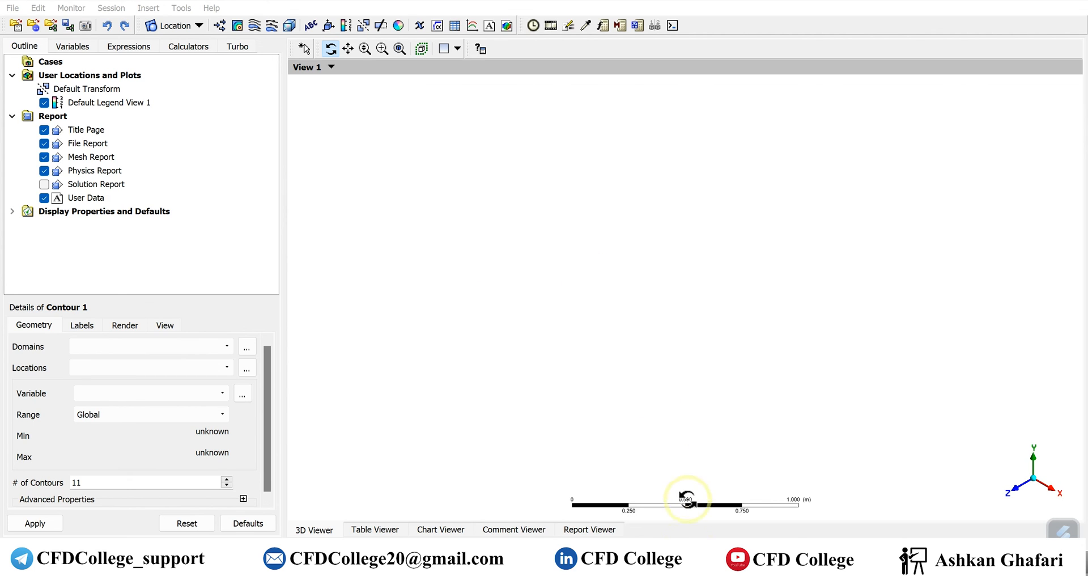